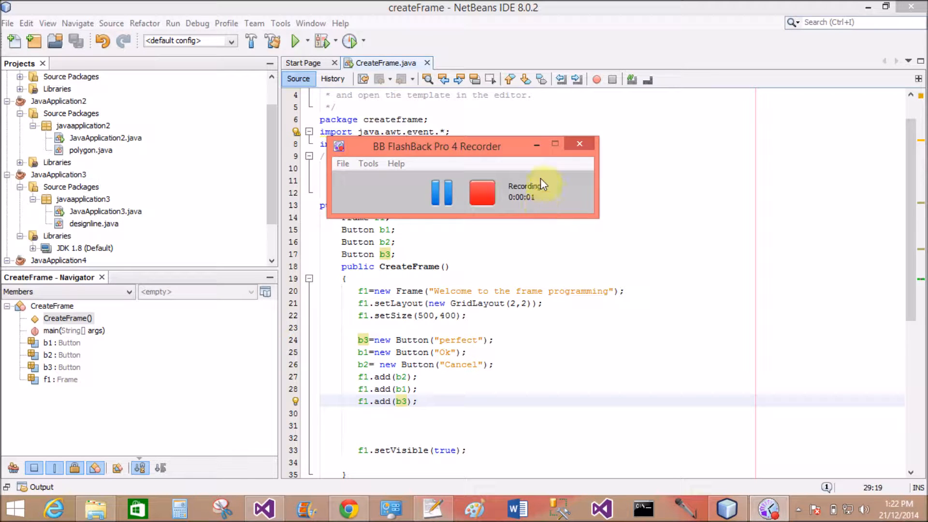
Select the three button-creation lines and place the cursor after the Cancel button line
{"action": "left_click", "coordinate": [580, 143]}
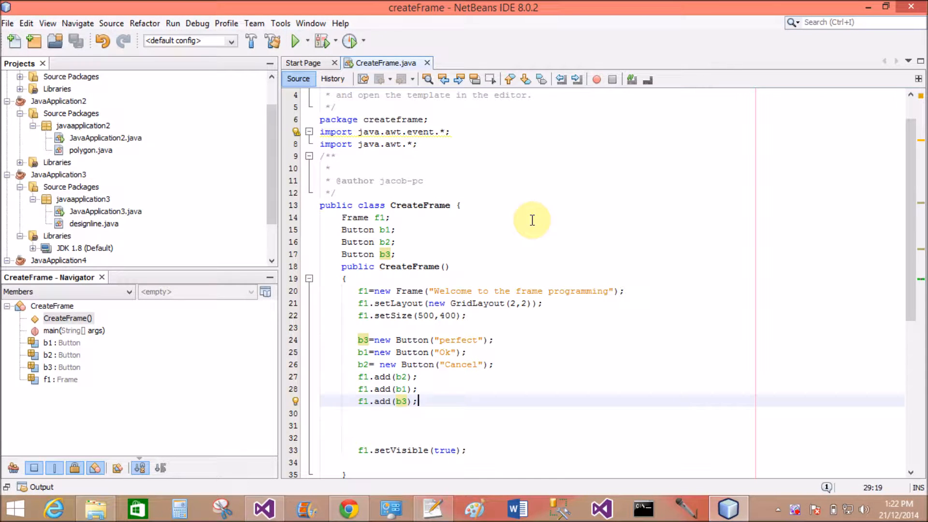
{"action": "left_click", "coordinate": [341, 266]}
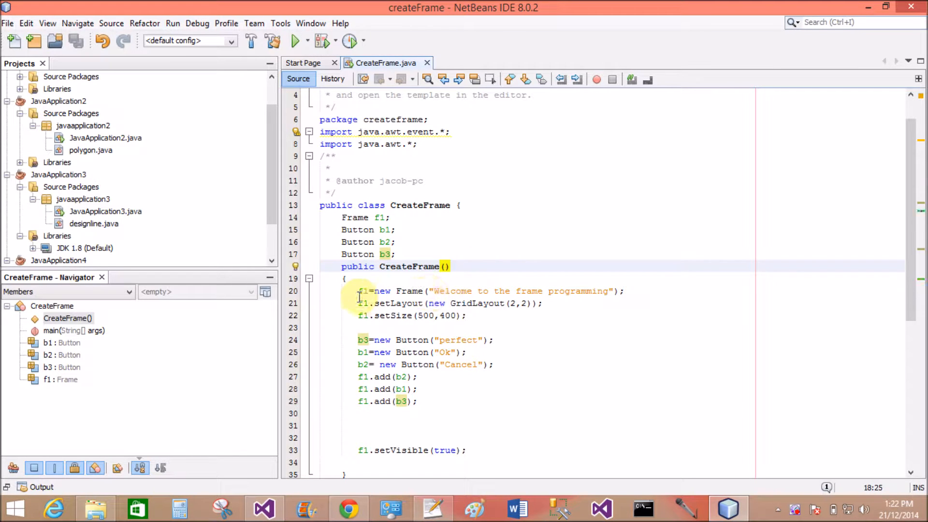
{"action": "left_click_drag", "start_coordinate": [358, 290], "coordinate": [468, 316]}
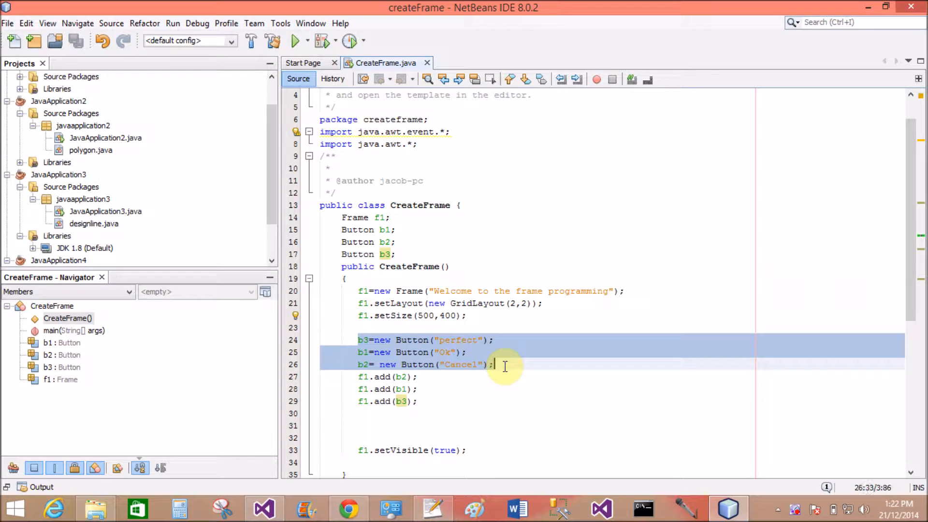
{"action": "left_click", "coordinate": [494, 364]}
{"action": "type", "text": "/* Create a"}
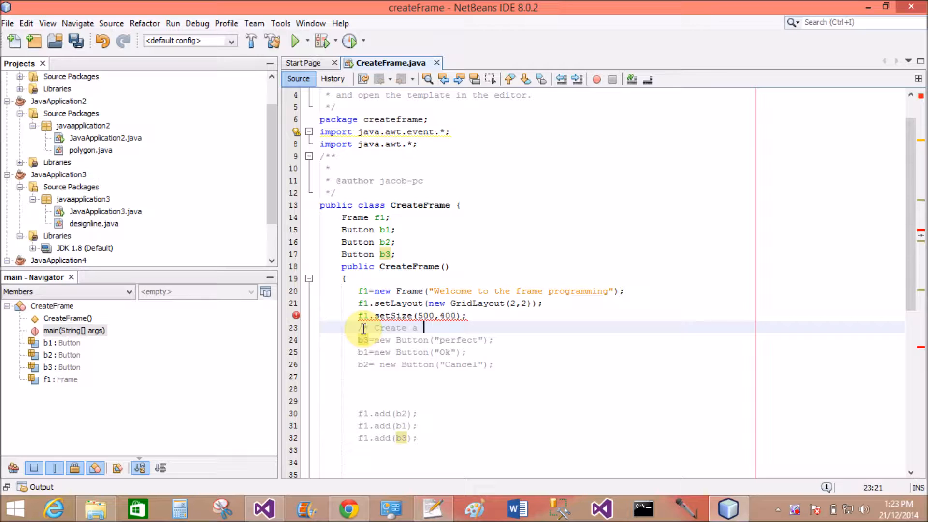
Complete the /* Create Three Button */ comment and add /* End Button code */ below the buttons
{"action": "type", "text": "Three Button  *"}
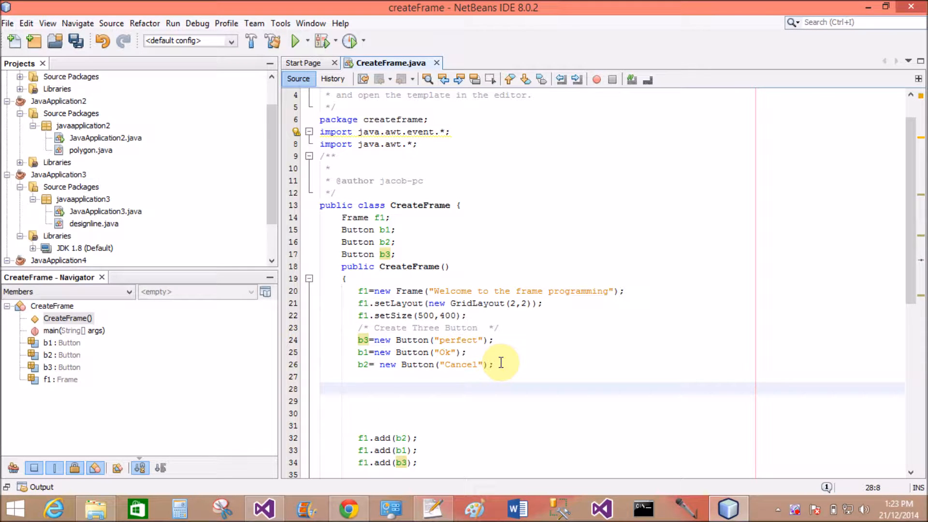
{"action": "type", "text": "/*"}
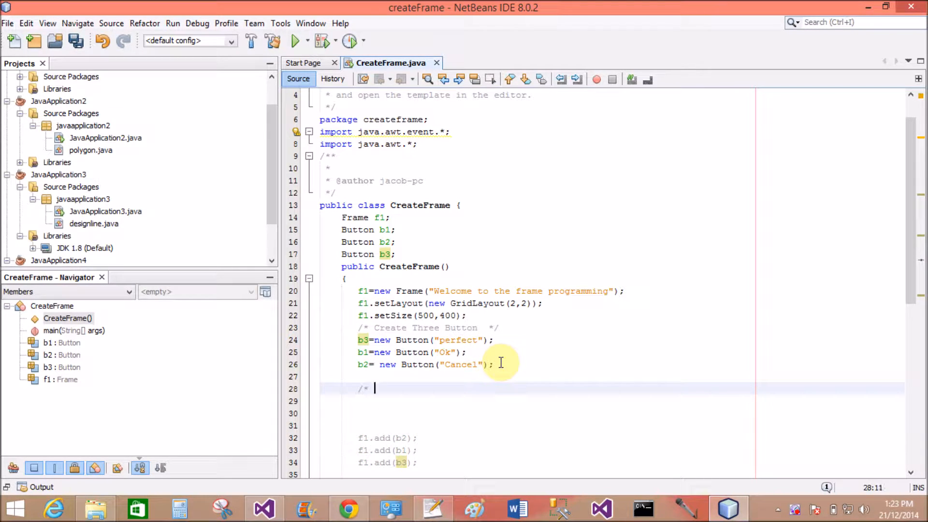
{"action": "type", "text": "End"}
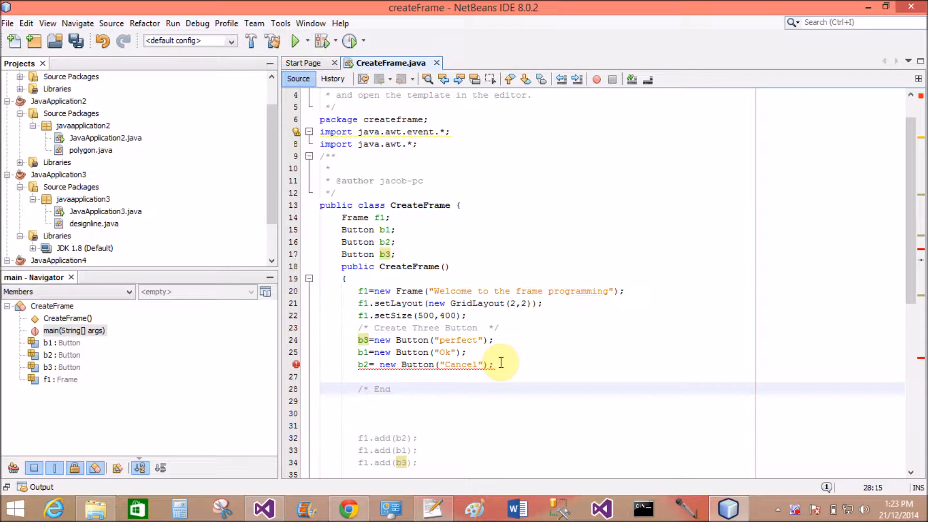
{"action": "type", "text": "Button"}
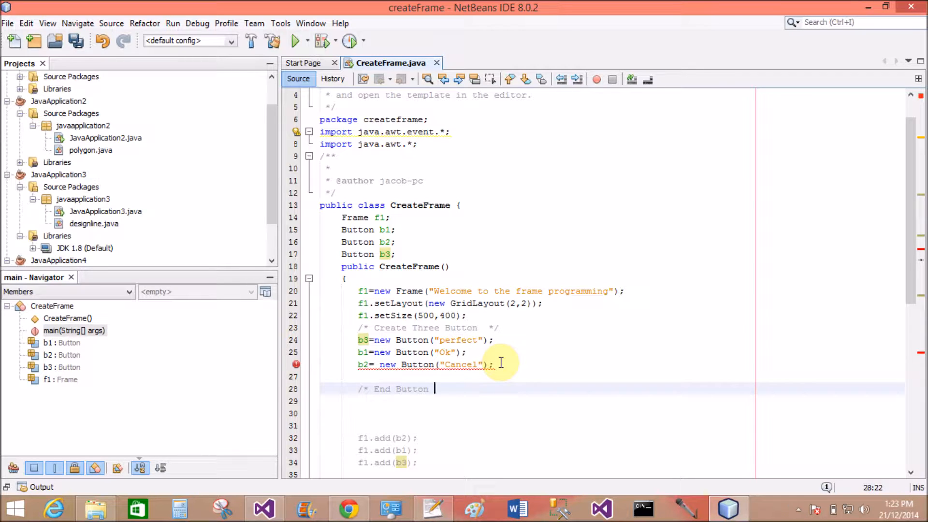
{"action": "key", "text": "BackSpace"}
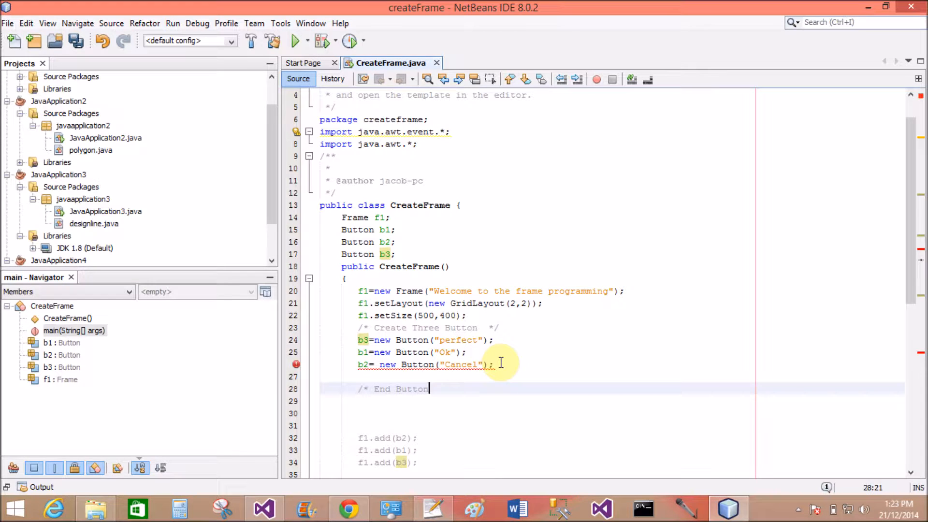
{"action": "type", "text": "c"}
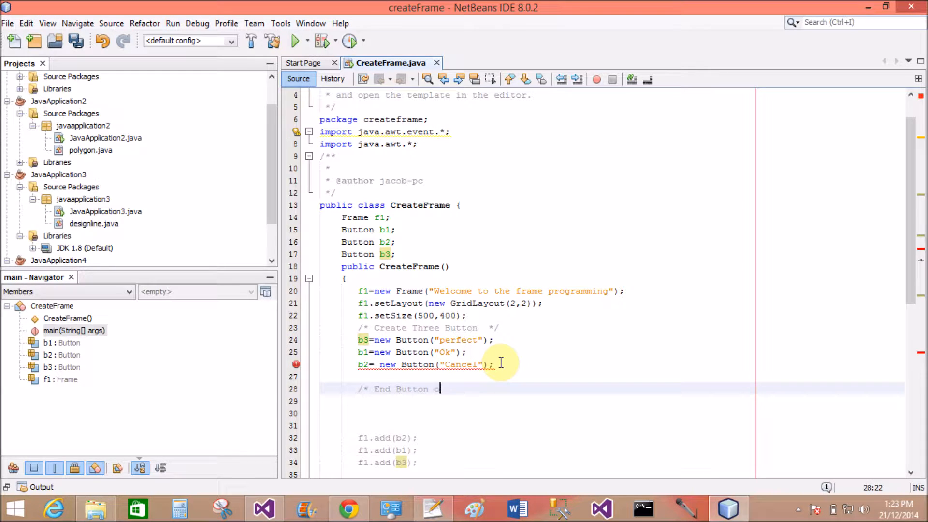
{"action": "type", "text": "c"}
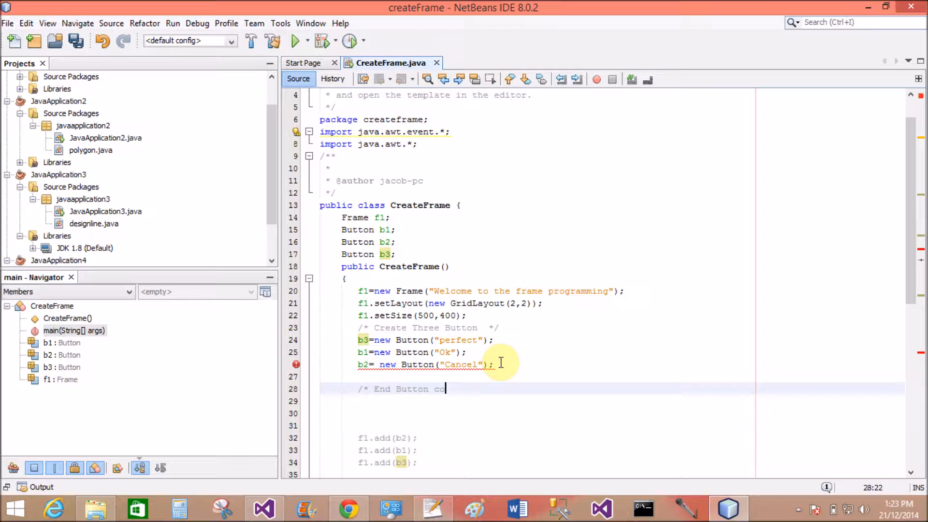
{"action": "type", "text": "ode */"}
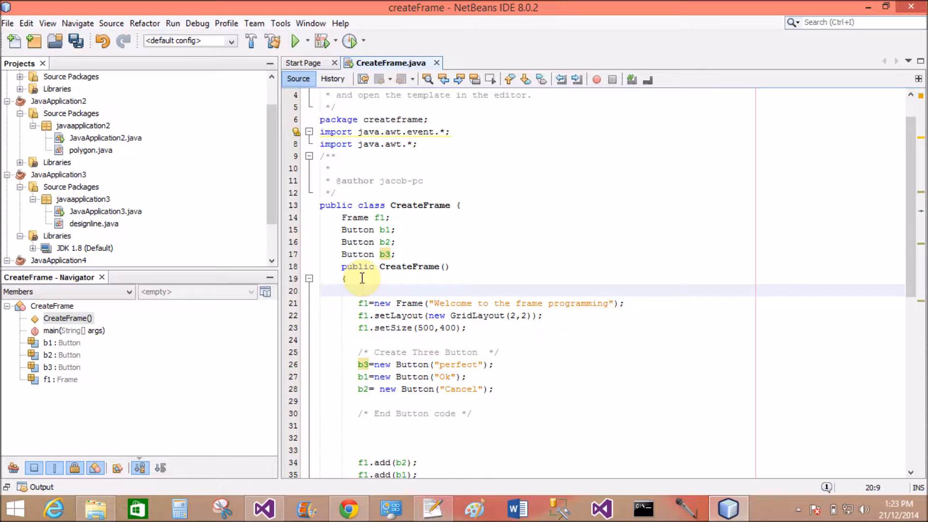
Type the /* Frame with Grid layout */ and /* Add Button in the frame */ comments
{"action": "type", "text": "/* Frame with Grid"}
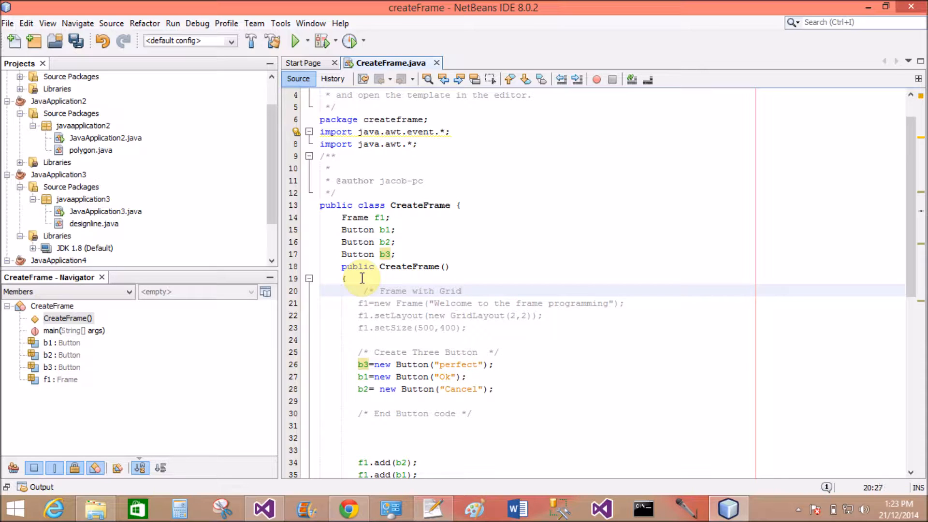
{"action": "type", "text": "layout */"}
{"action": "left_click", "coordinate": [536, 450]}
{"action": "type", "text": "/* Add"}
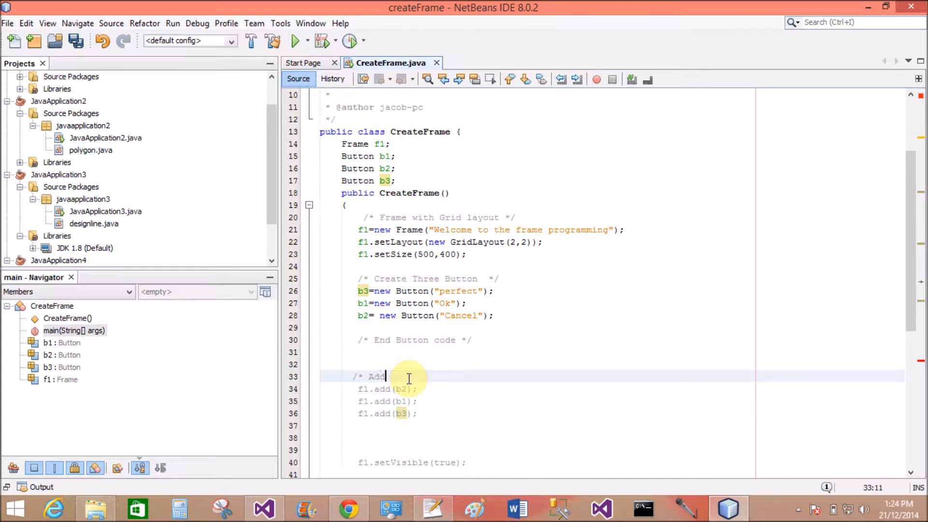
{"action": "type", "text": "Button"}
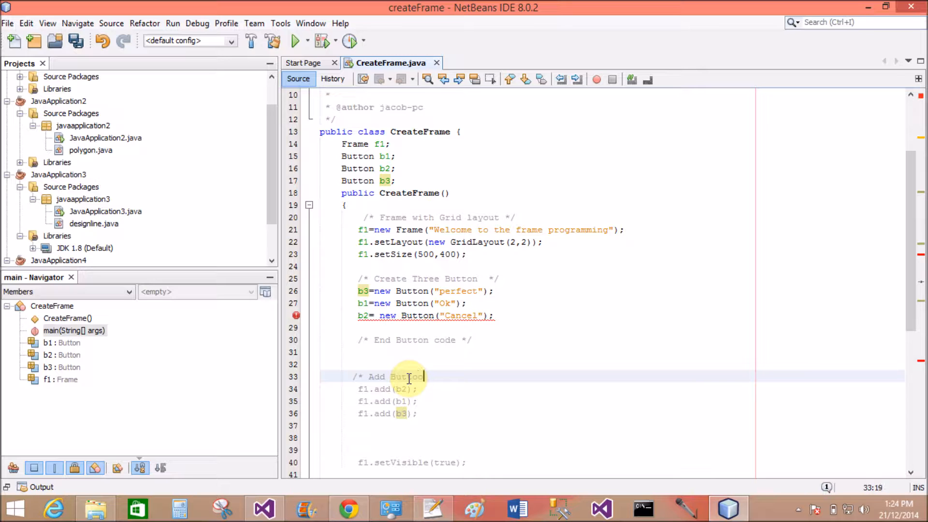
{"action": "type", "text": "in the"}
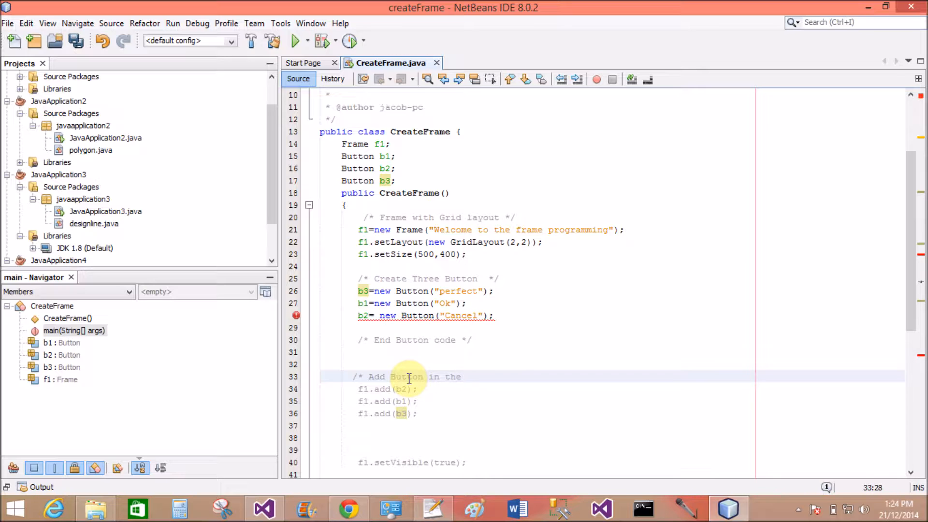
{"action": "type", "text": "frame */"}
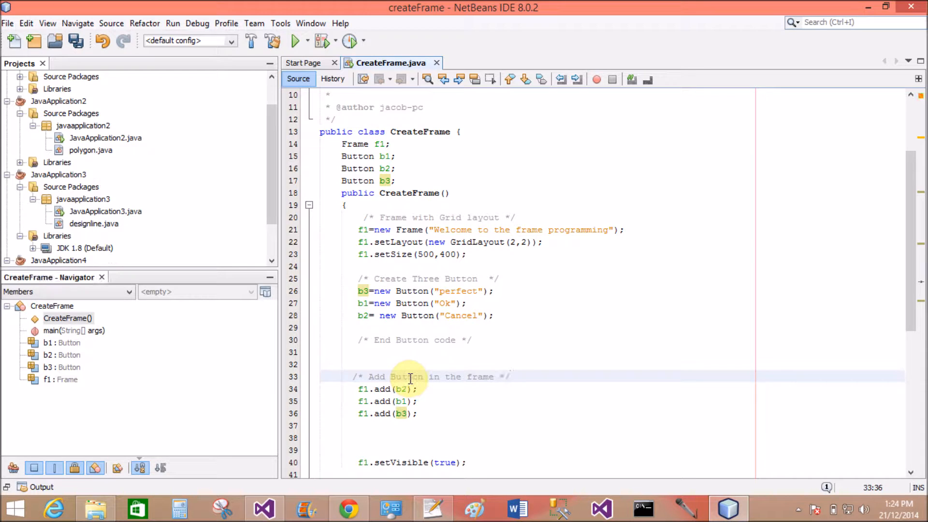
Scroll down to the f1.setLayout(new GridLayout(2,2)) call
{"action": "scroll", "scroll_direction": "down", "scroll_amount": 3}
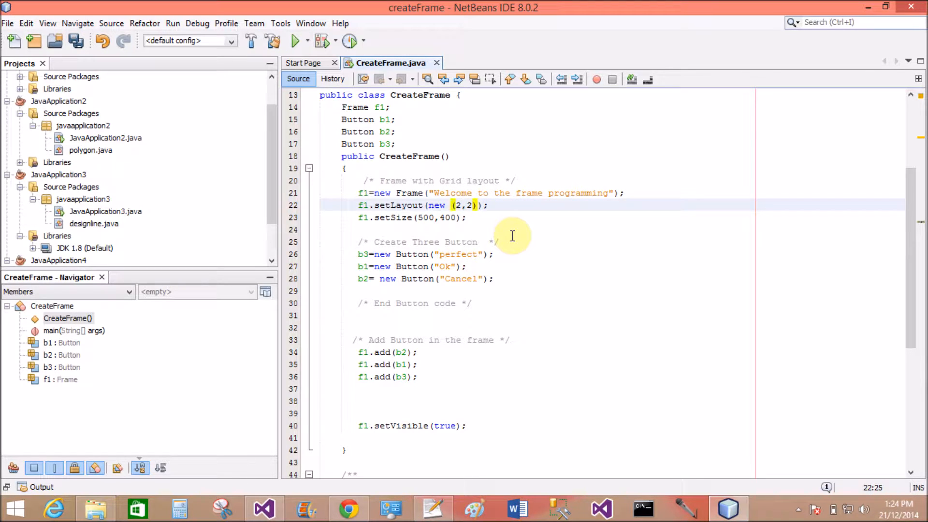
Rewrite the layout call as f1.setLayout(new Gr()), removing the (2,2) arguments
{"action": "type", "text": "F"}
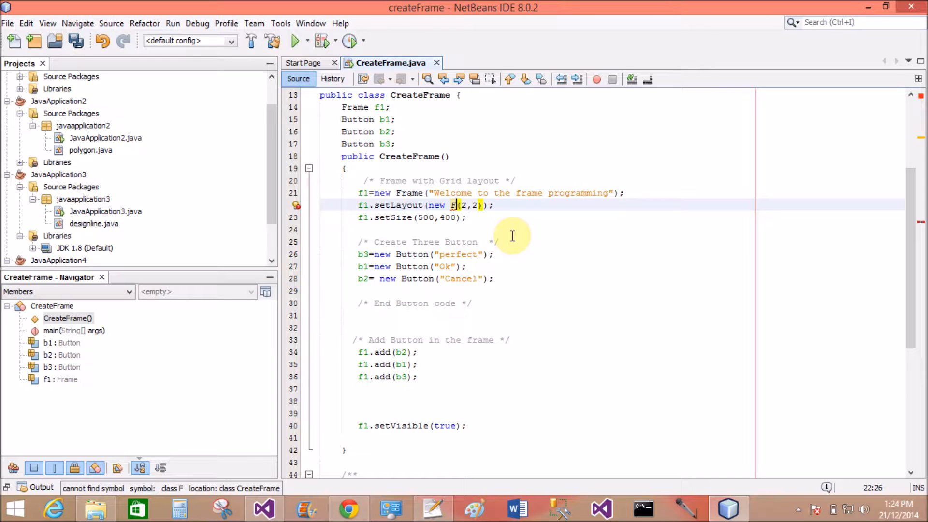
{"action": "type", "text": "low"}
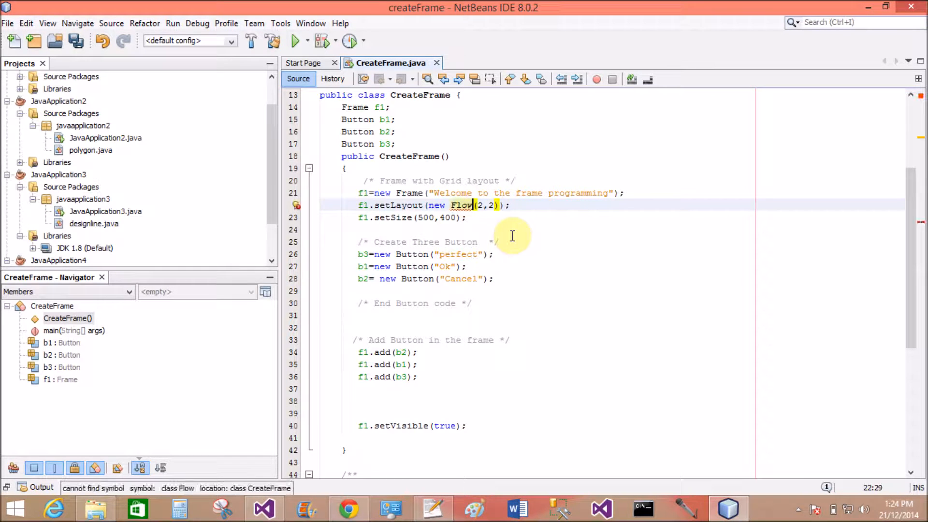
{"action": "type", "text": "lay"}
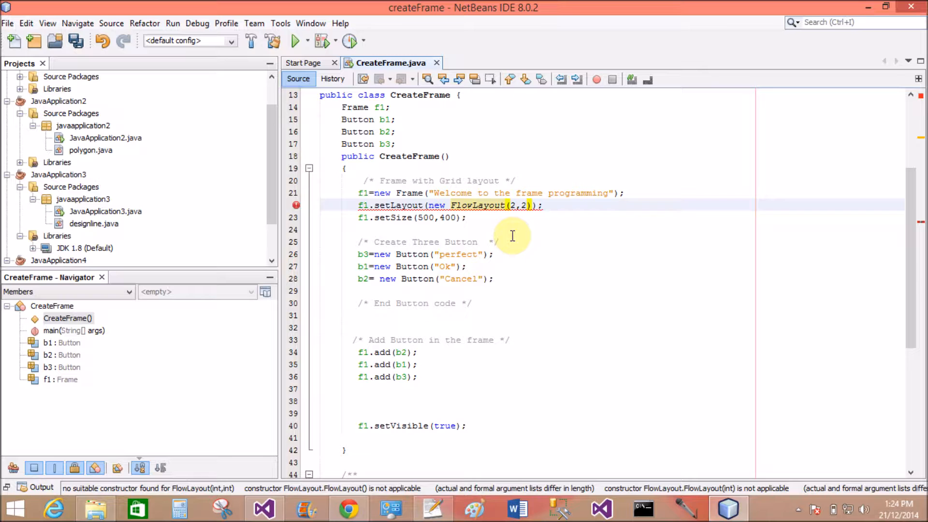
{"action": "key", "text": "BackSpace"}
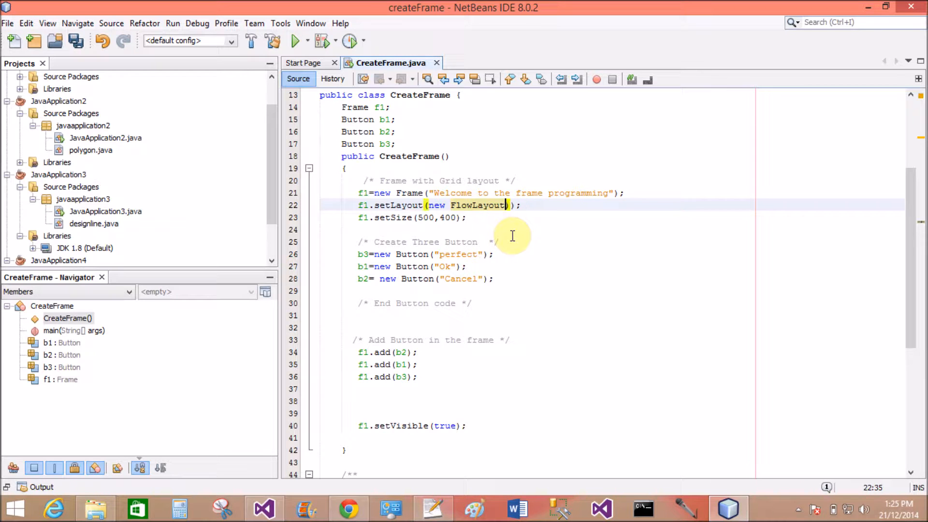
{"action": "key", "text": "Backspace"}
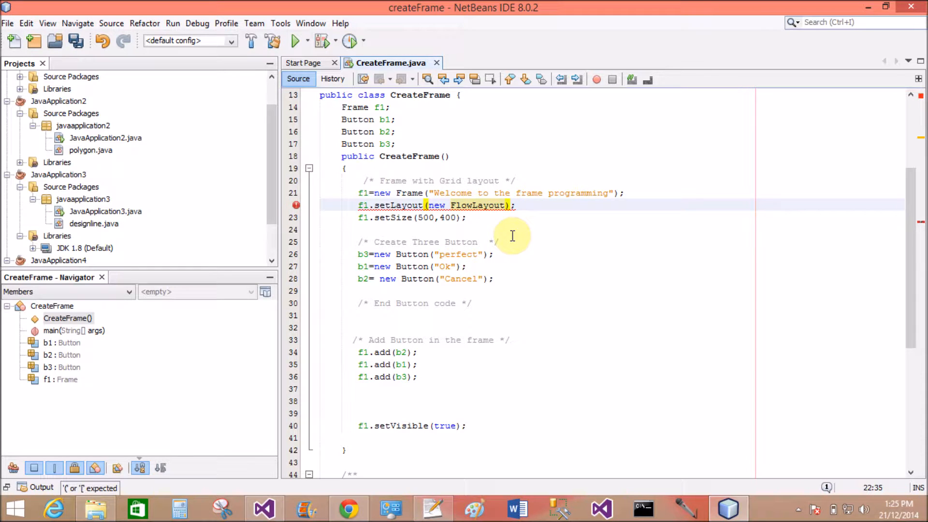
{"action": "type", "text": "()"}
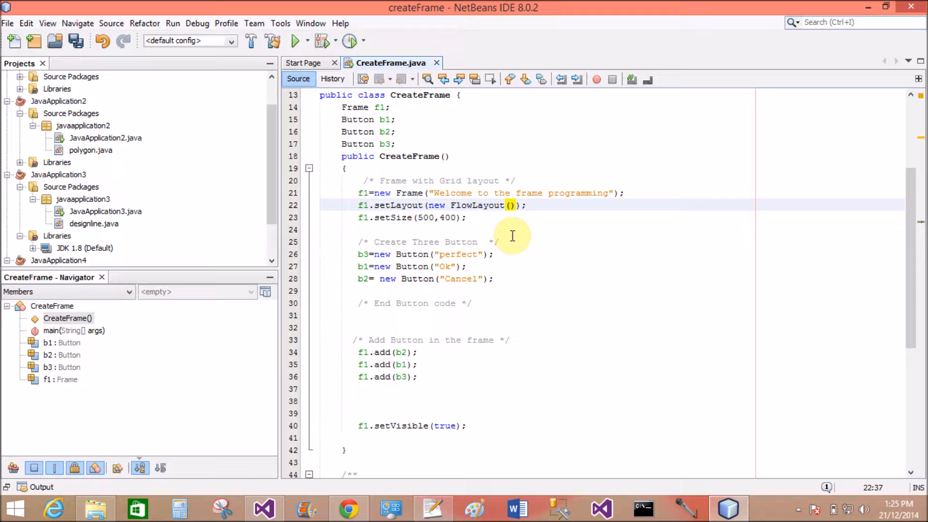
{"action": "left_click", "coordinate": [73, 40]}
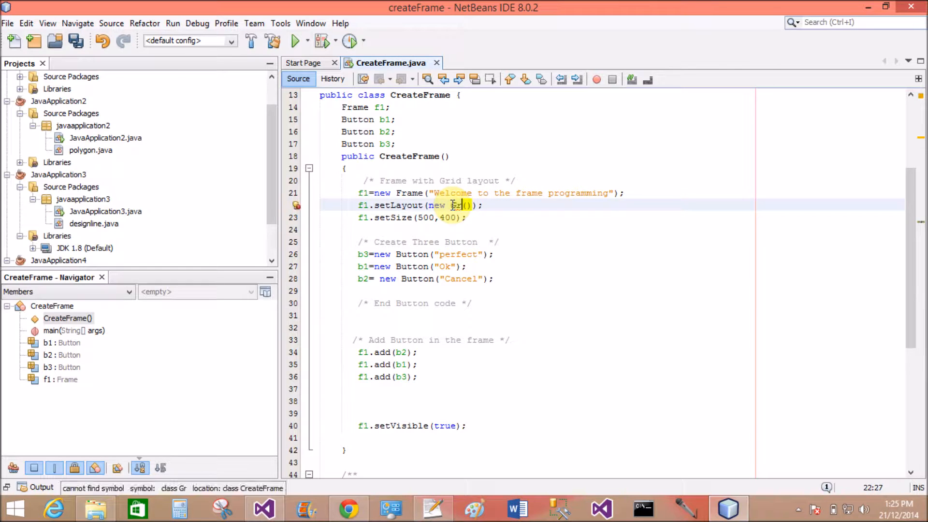
Complete the frame layout as new GridLayout(2,1)
{"action": "type", "text": "GridL"}
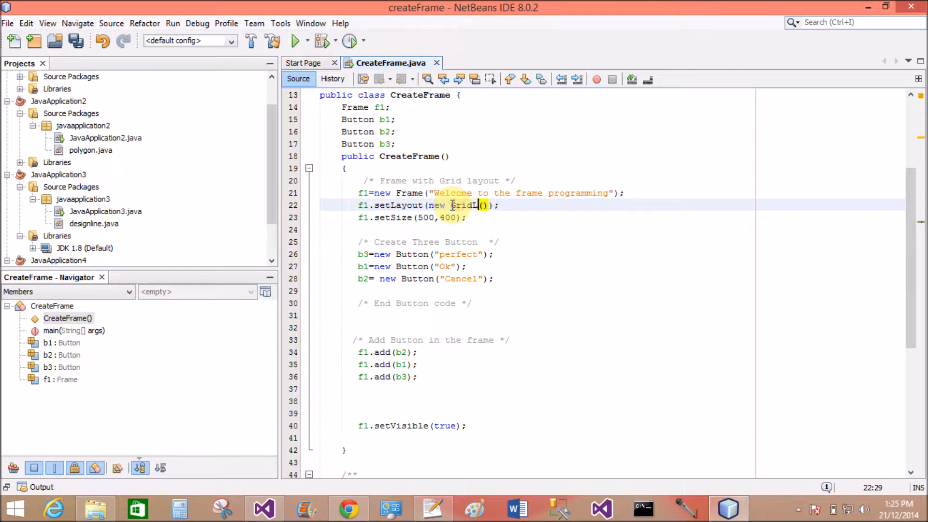
{"action": "type", "text": "ayout"}
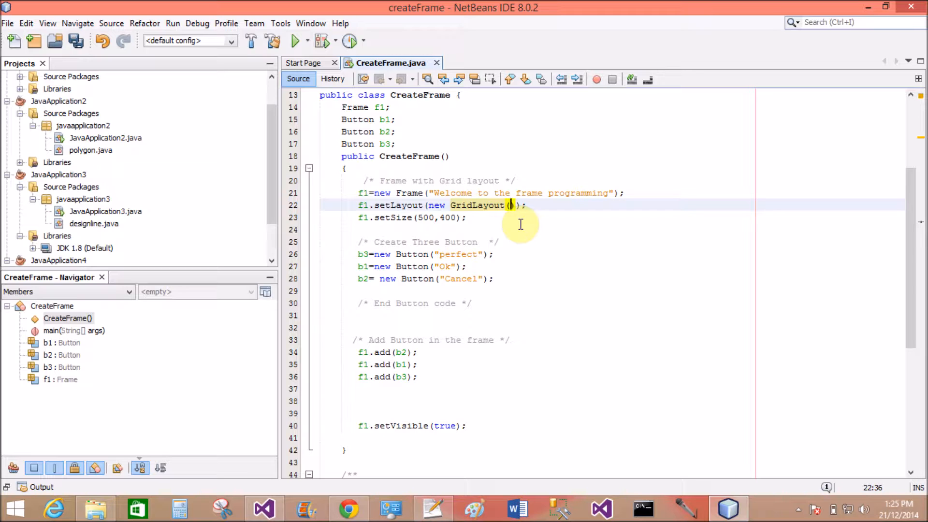
{"action": "type", "text": "2,1"}
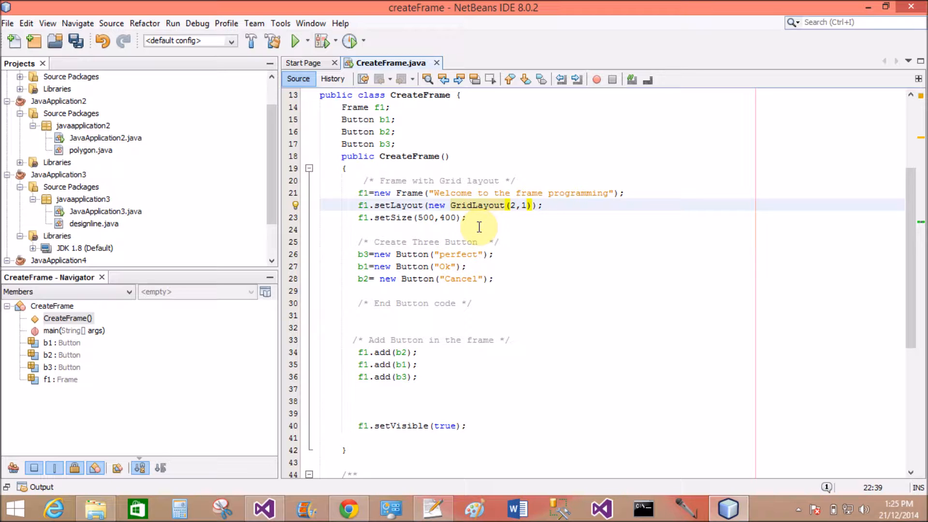
Declare Panel p1 after b3 and create it with p1=new Panel();
{"action": "left_click", "coordinate": [403, 143]}
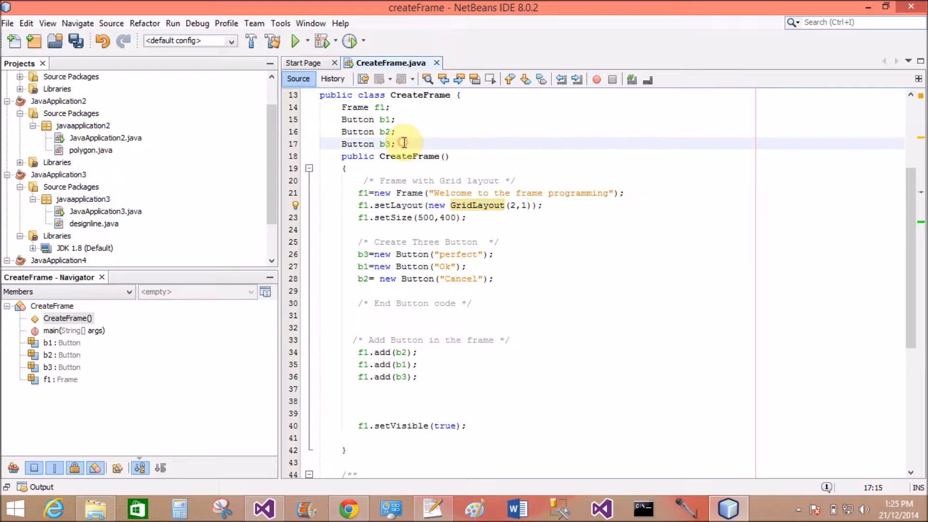
{"action": "type", "text": "Panel"}
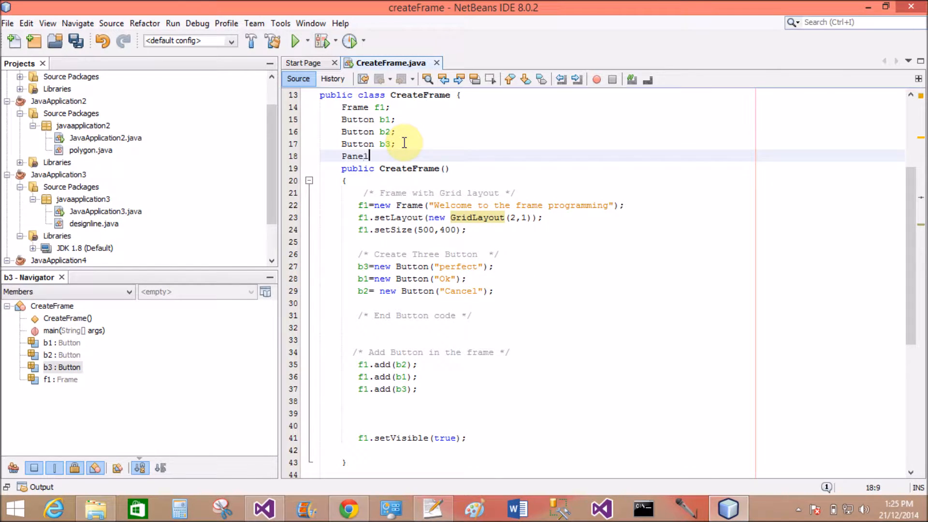
{"action": "type", "text": "p1"}
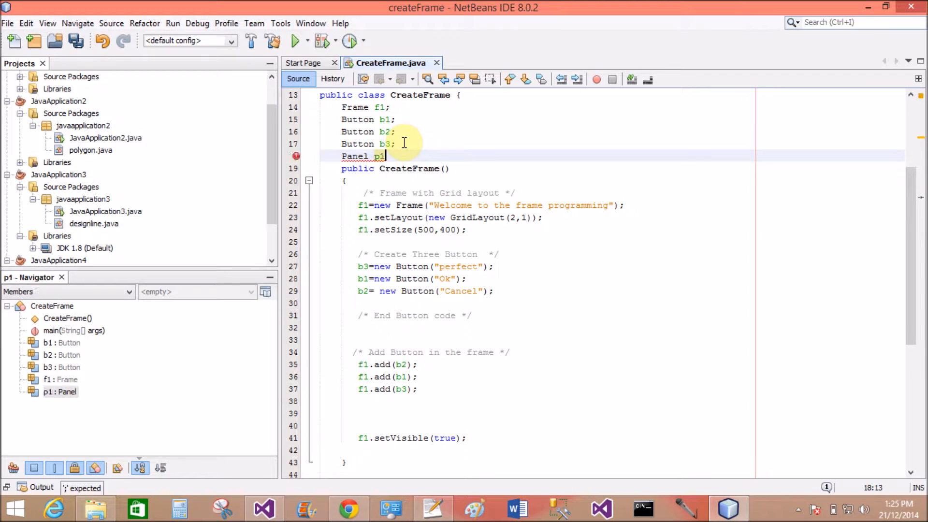
{"action": "type", "text": ";"}
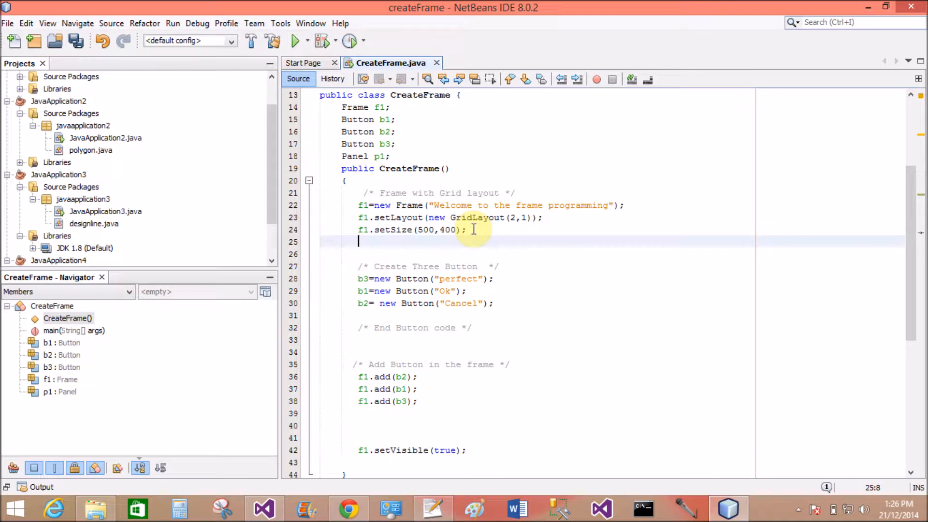
{"action": "type", "text": "p1=new"}
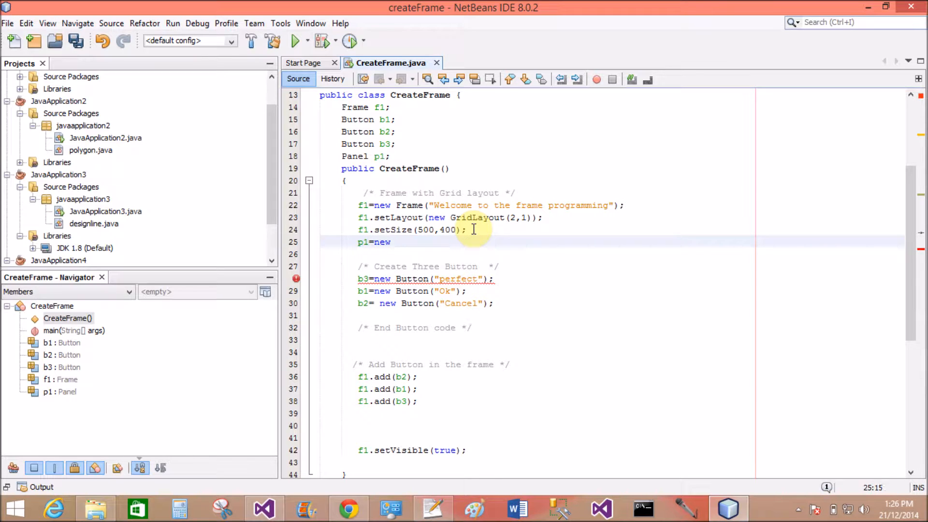
{"action": "type", "text": "Panel"}
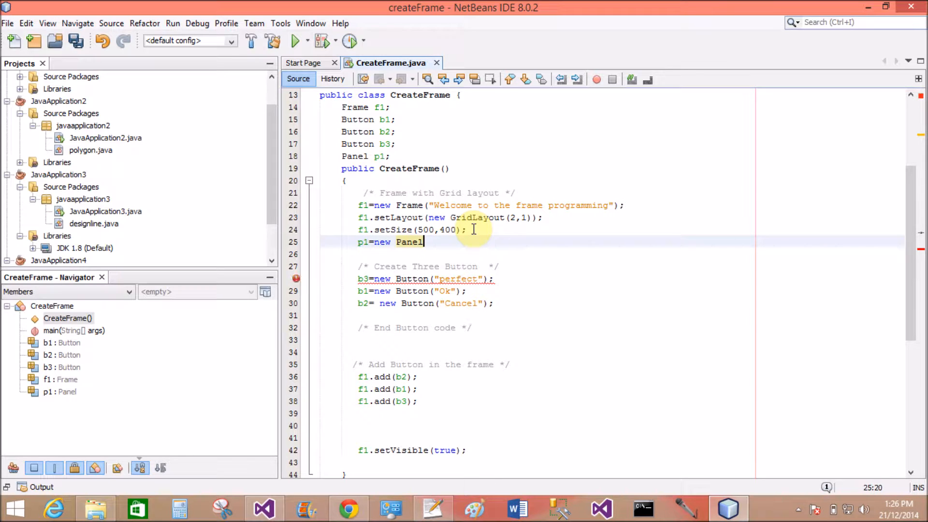
{"action": "type", "text": "();"}
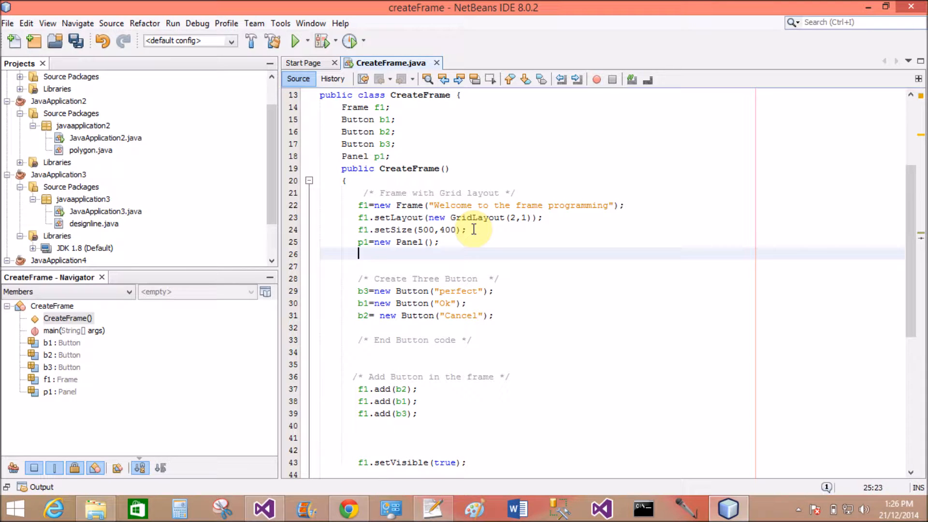
Give panel p1 a new FlowLayout() via p1.setLayout
{"action": "type", "text": "p1.set"}
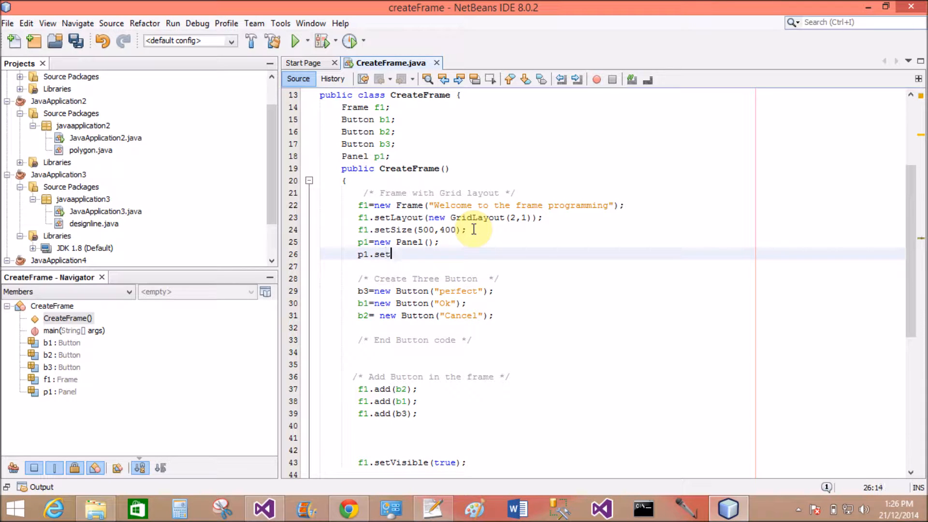
{"action": "type", "text": "Layout"}
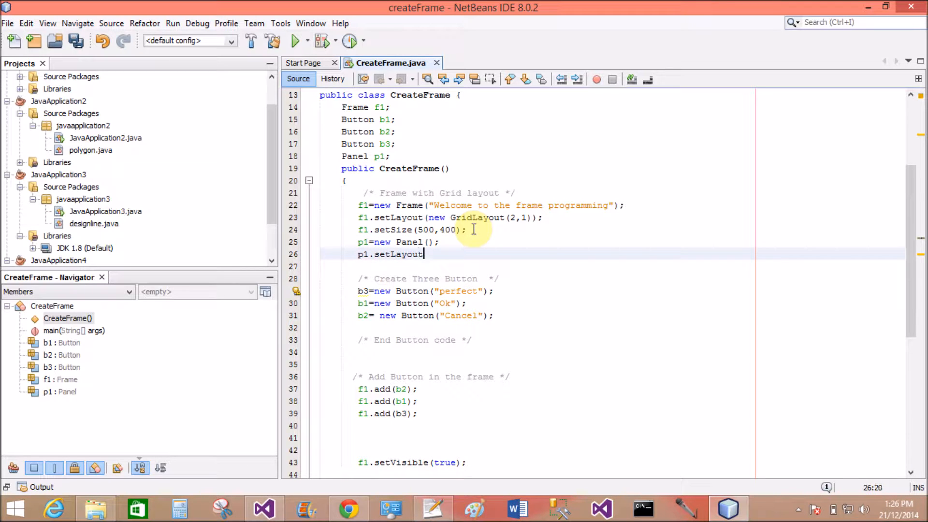
{"action": "type", "text": "()"}
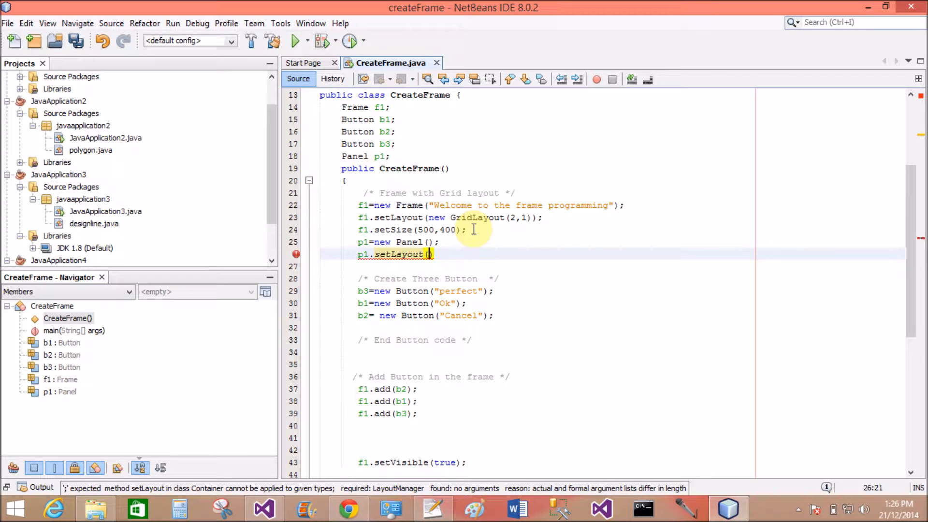
{"action": "type", "text": "new flow"}
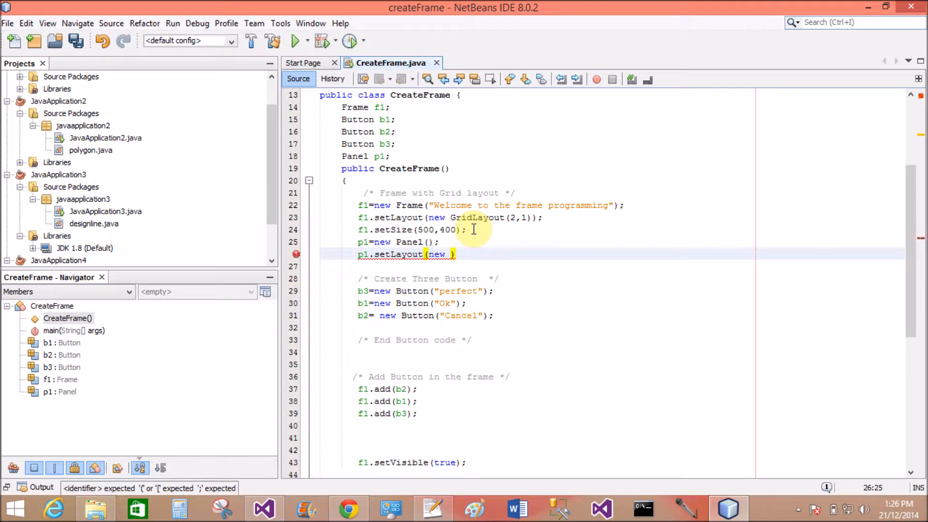
{"action": "type", "text": "Flow"}
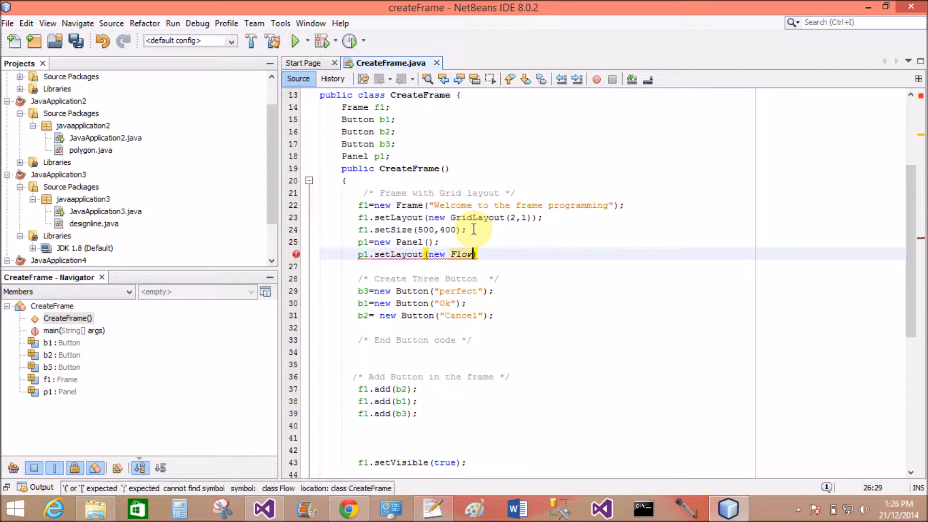
{"action": "type", "text": "Layout)"}
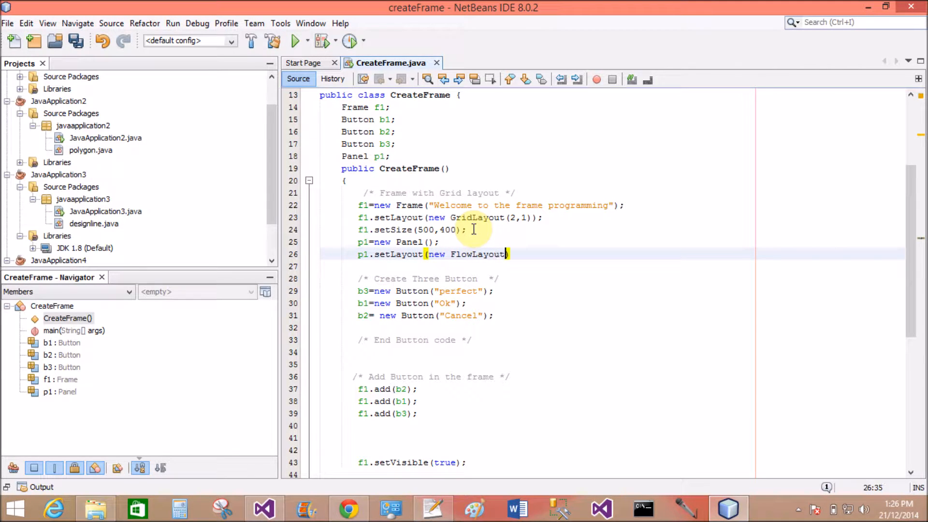
{"action": "type", "text": "()"}
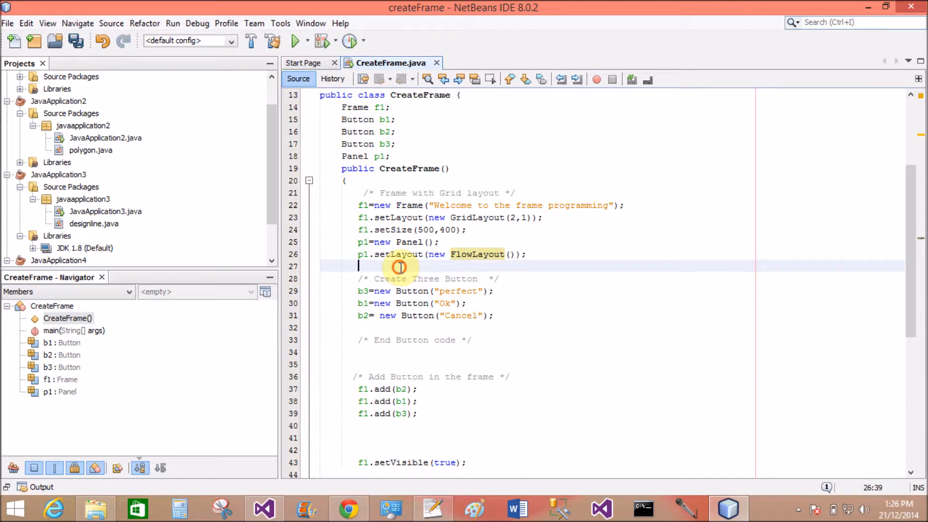
{"action": "type", "text": "p1"}
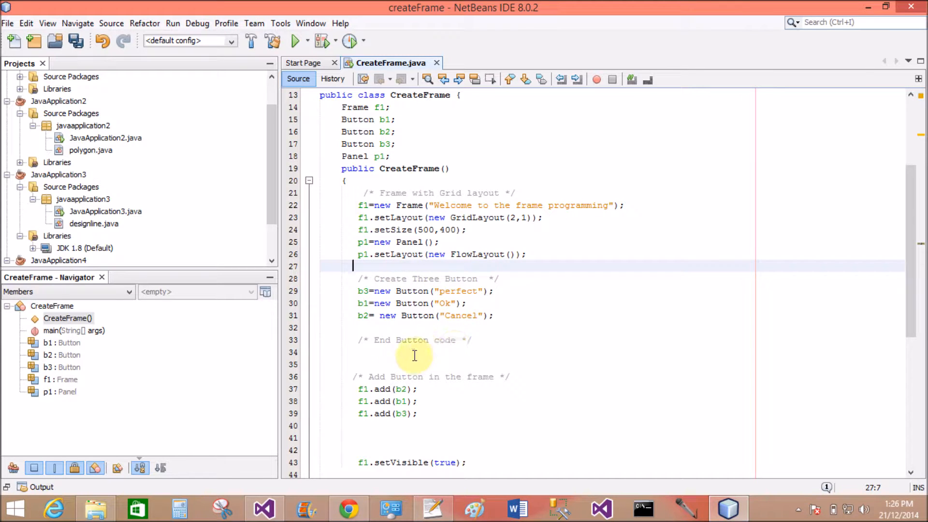
Add b1 and b2 to panel p1 and make the frame's first add call add p1
{"action": "left_click", "coordinate": [378, 352]}
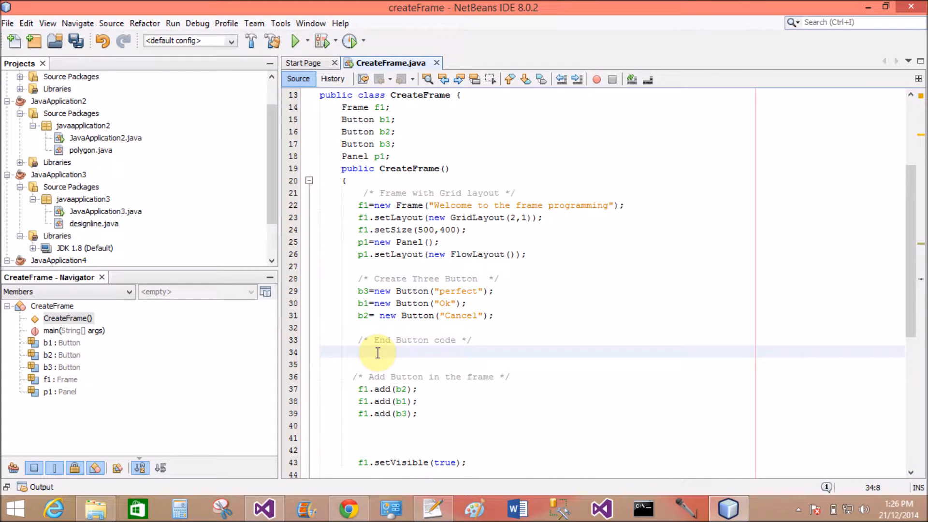
{"action": "type", "text": "p1.add"}
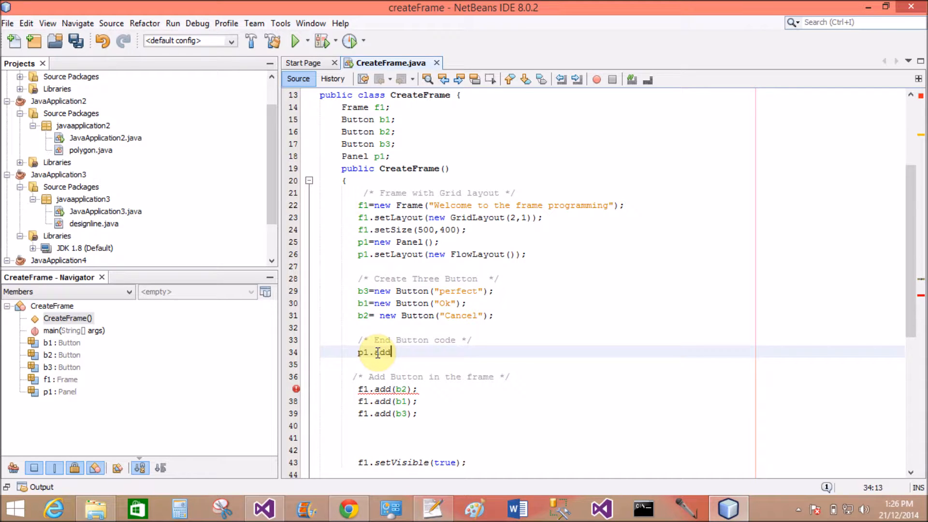
{"action": "type", "text": "()"}
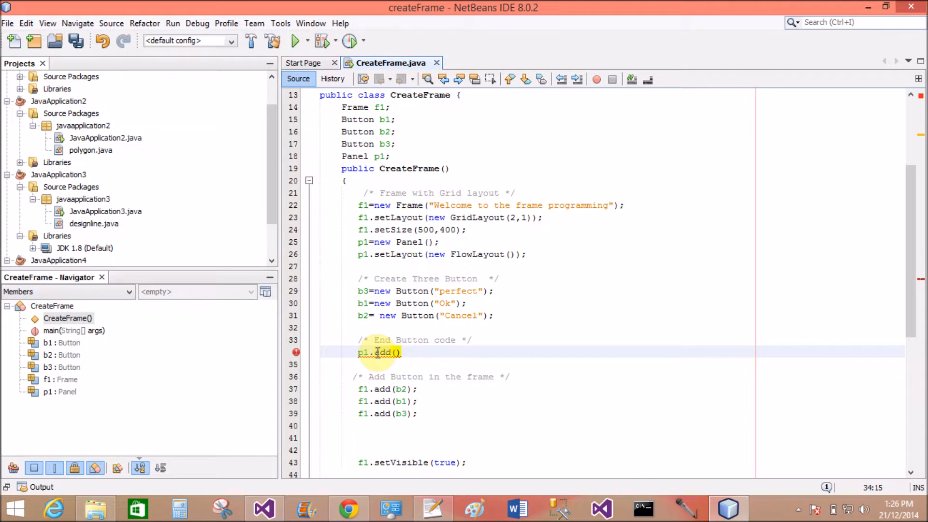
{"action": "type", "text": "b1,"}
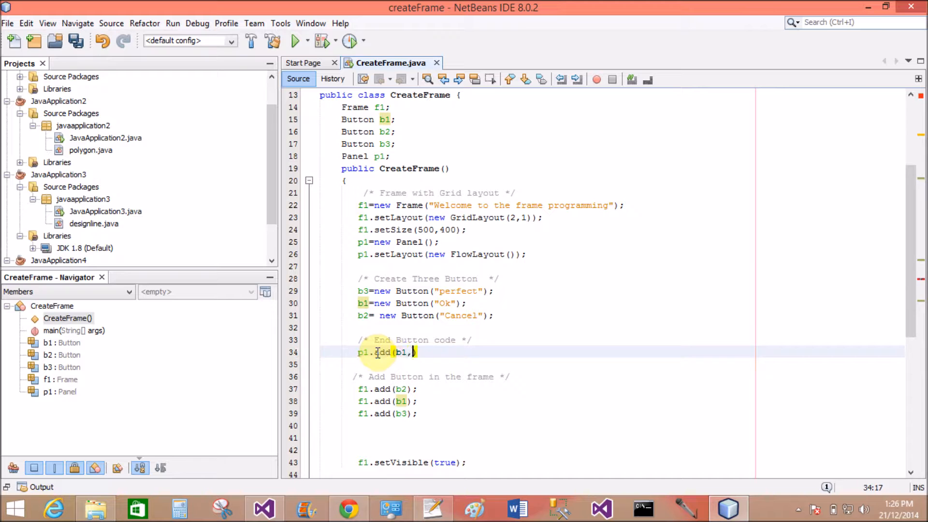
{"action": "key", "text": "BackSpace"}
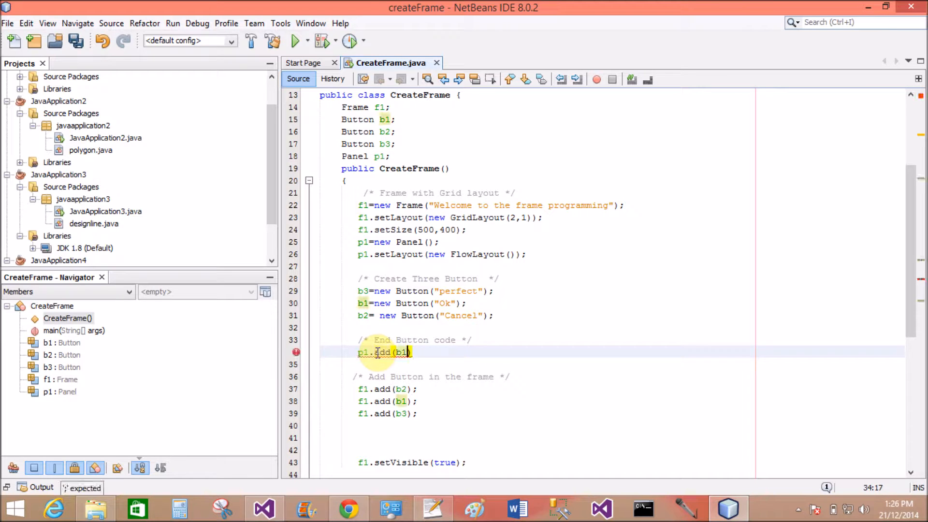
{"action": "type", "text": ");"}
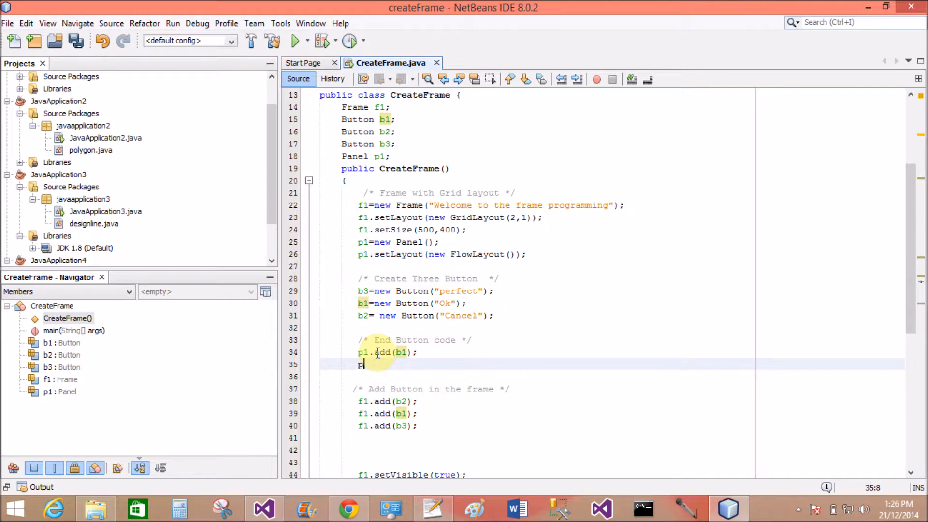
{"action": "type", "text": "p1.add(b2)"}
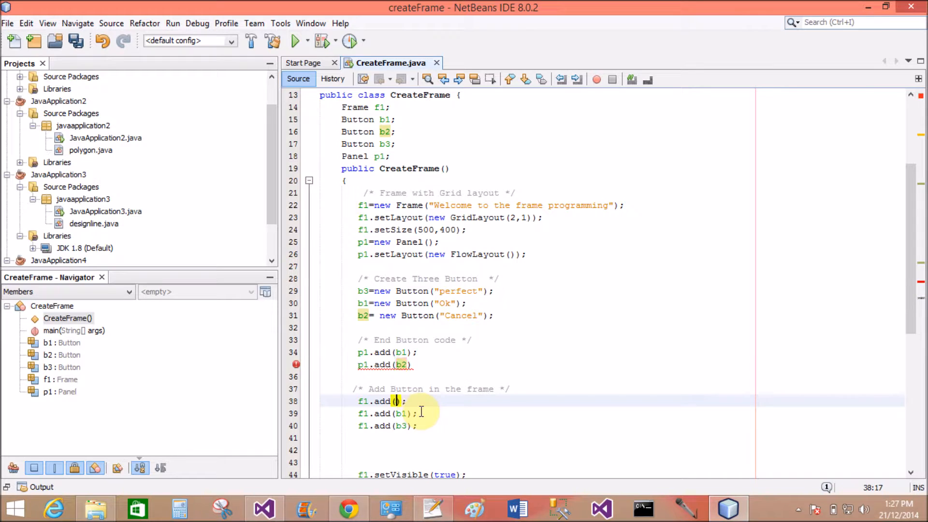
{"action": "type", "text": "p1"}
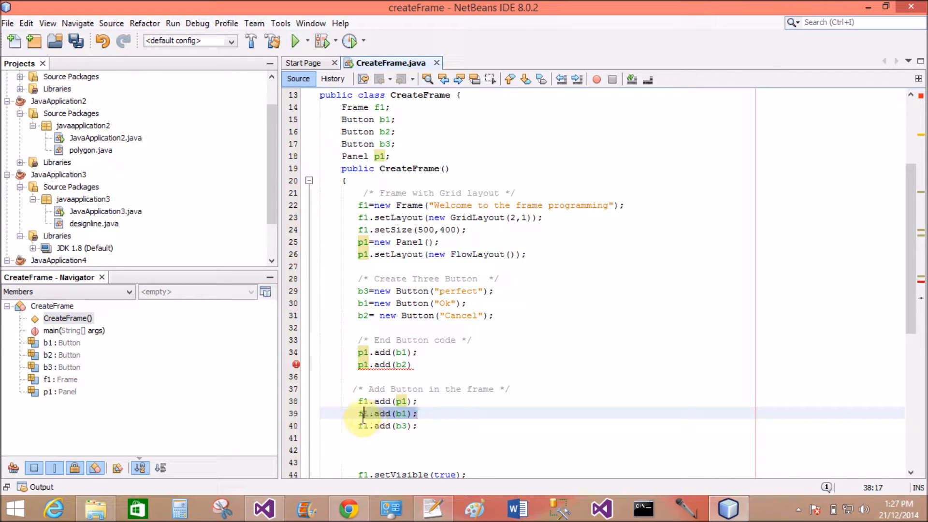
Remove f1.add(b1), fix p1.add(b1) and p1.add(b2)'s semicolon, then run createFrame
{"action": "key", "text": "Delete"}
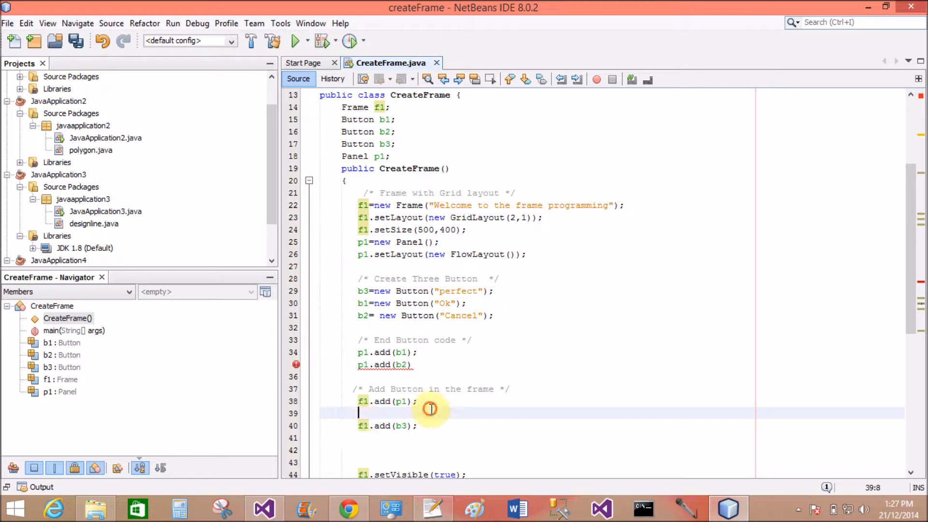
{"action": "left_click", "coordinate": [403, 352]}
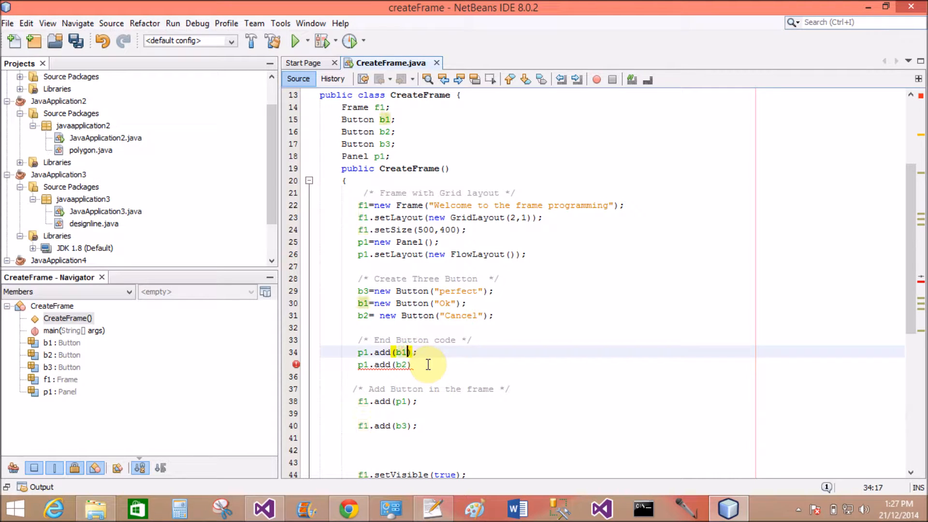
{"action": "key", "text": "BackSpace"}
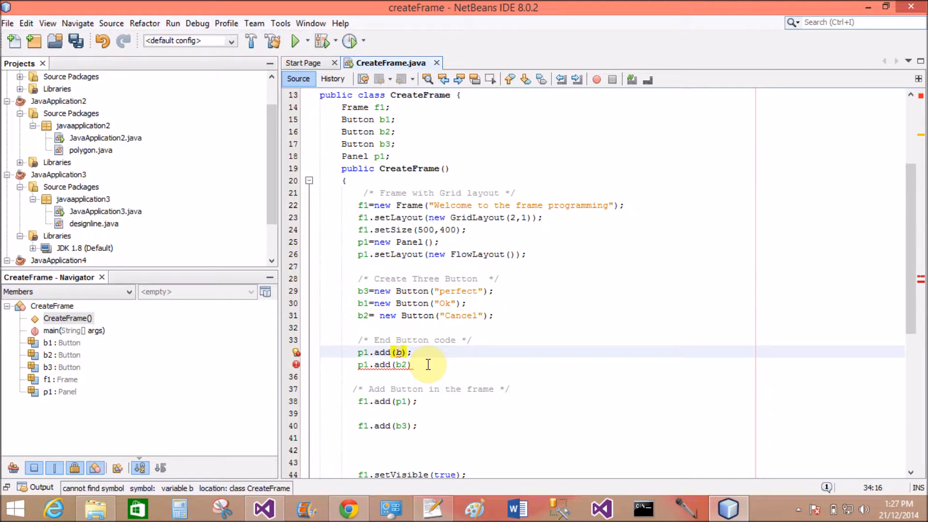
{"action": "type", "text": "1"}
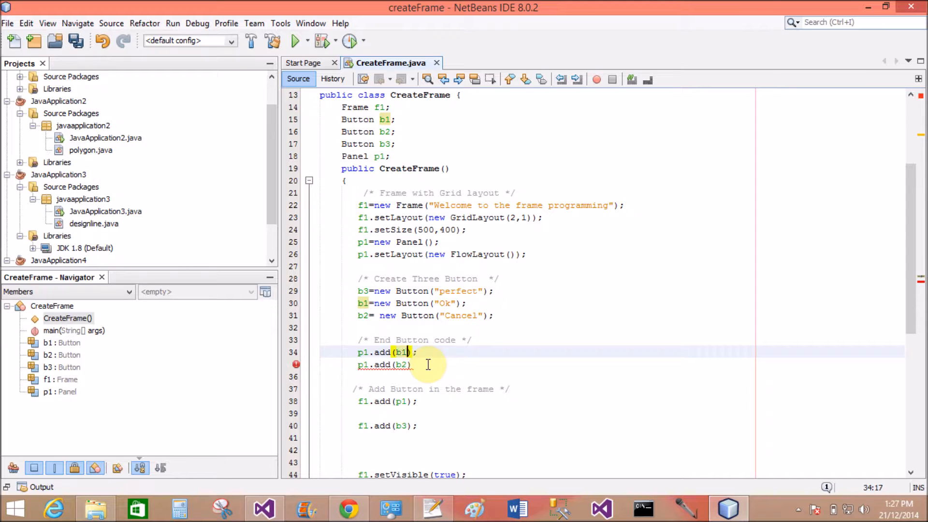
{"action": "mouse_move", "coordinate": [388, 377]}
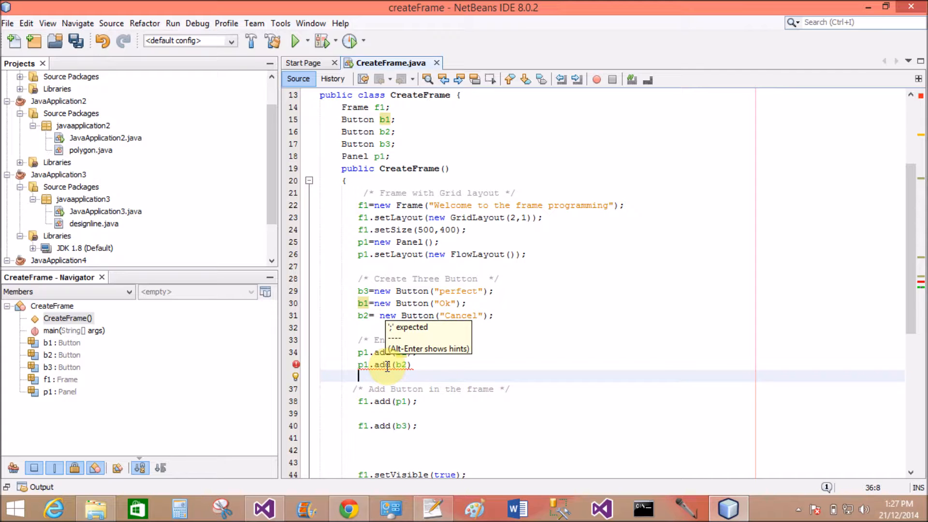
{"action": "type", "text": ";"}
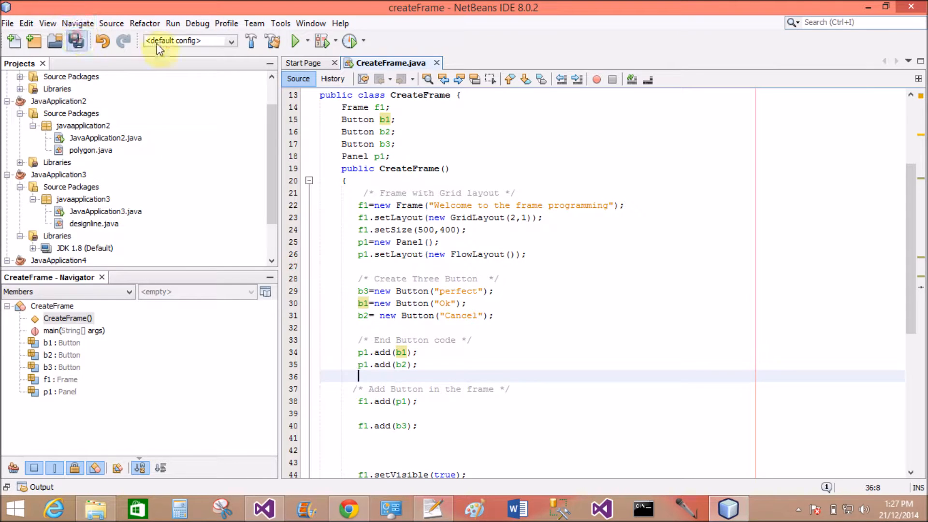
{"action": "left_click", "coordinate": [295, 40]}
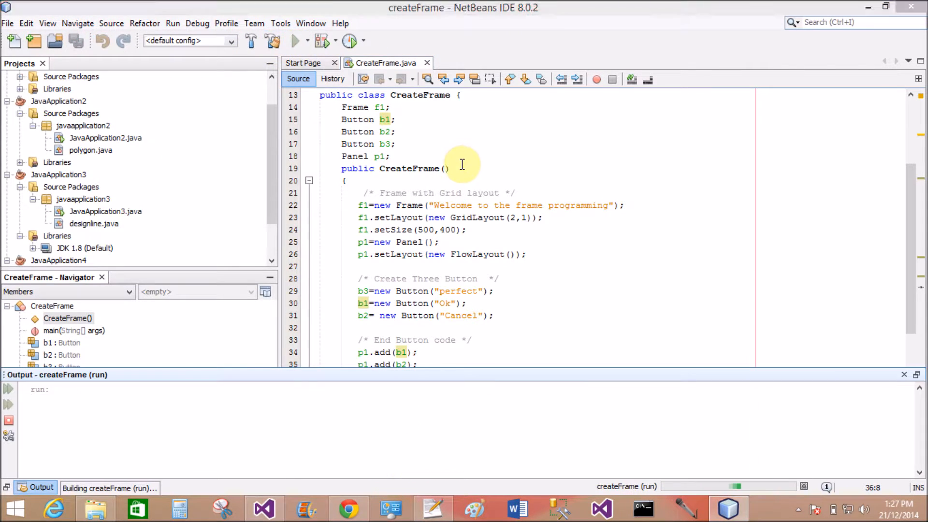
Return to the CreateFrame source after the run, then switch to Paint
{"action": "left_click", "coordinate": [292, 40]}
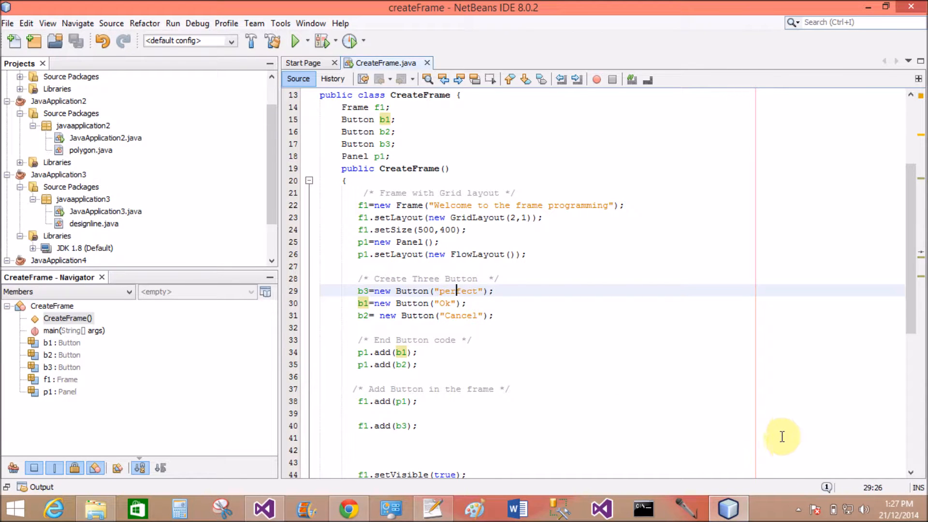
{"action": "mouse_move", "coordinate": [454, 254]}
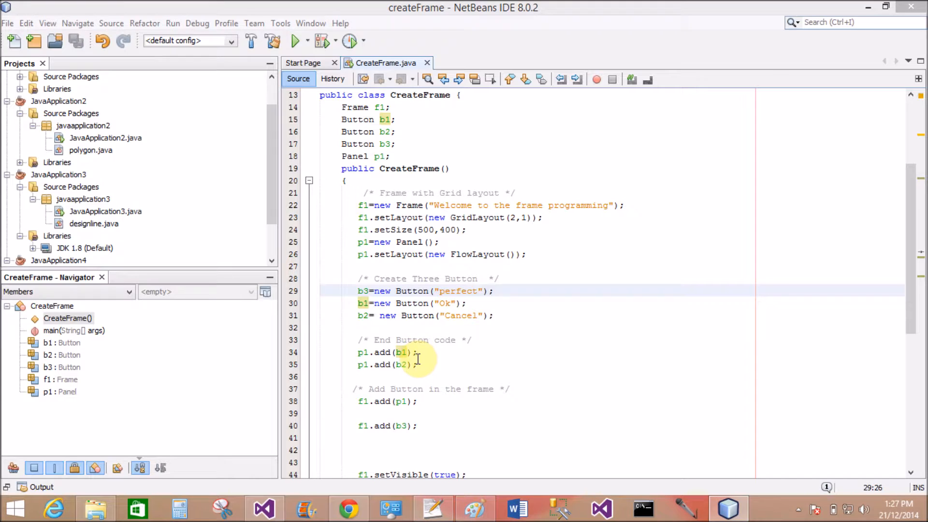
{"action": "left_click", "coordinate": [474, 508]}
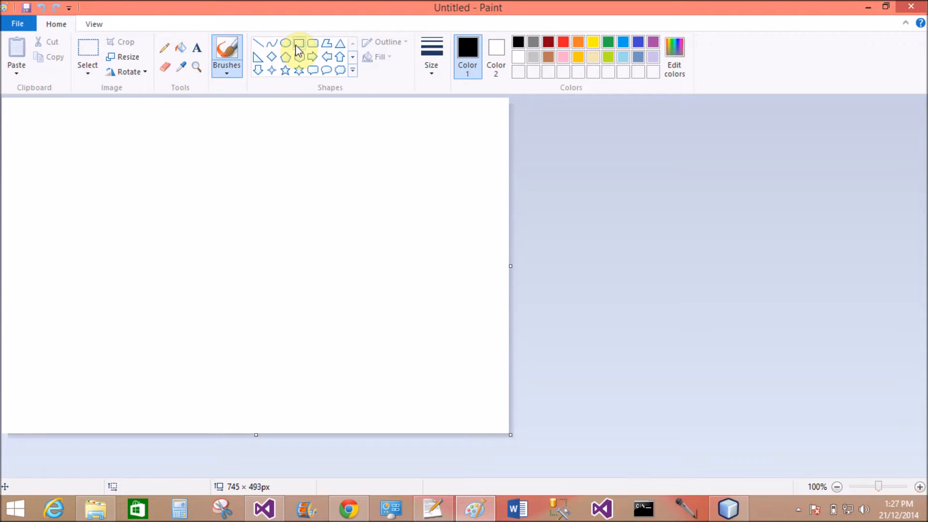
Draw a large labelled Frame rectangle with inner panel rectangles in Paint
{"action": "left_click_drag", "start_coordinate": [37, 146], "coordinate": [400, 354]}
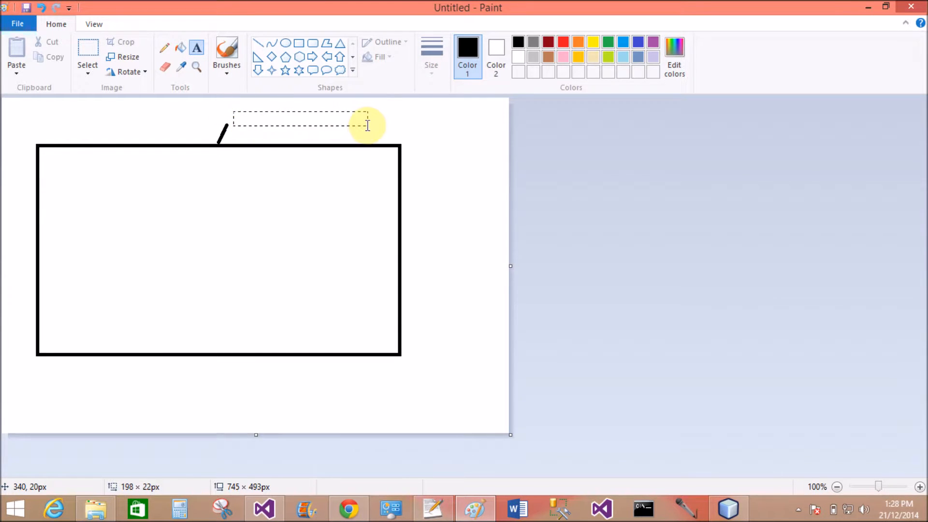
{"action": "left_click", "coordinate": [367, 125]}
{"action": "type", "text": "Frame"}
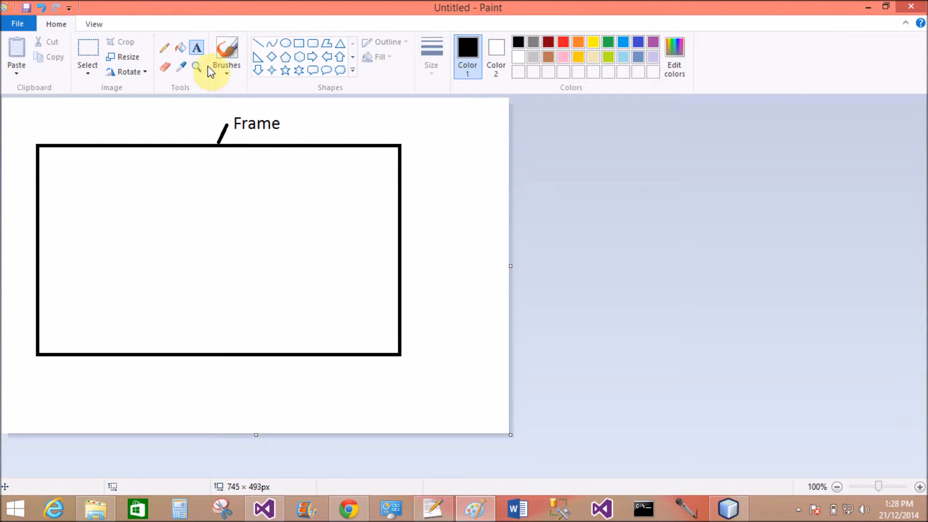
{"action": "mouse_move", "coordinate": [195, 46]}
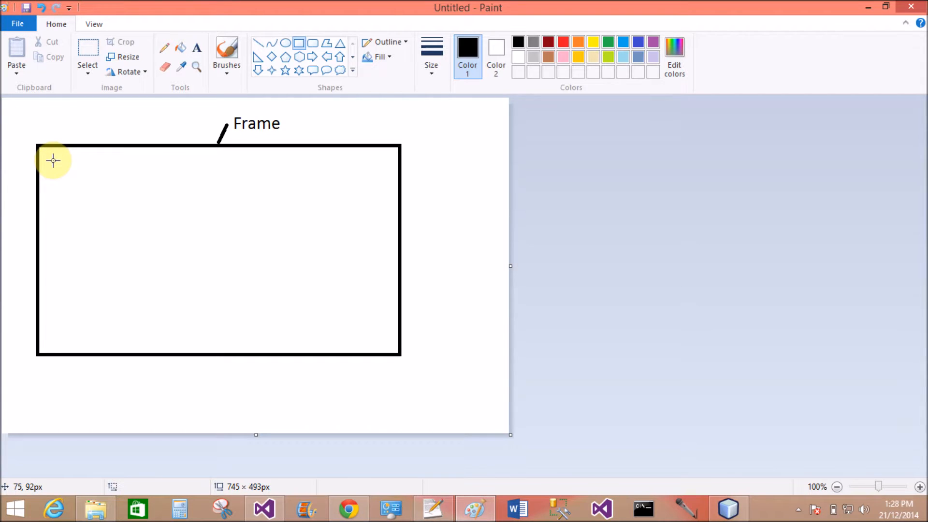
{"action": "left_click_drag", "start_coordinate": [52, 160], "coordinate": [290, 217]}
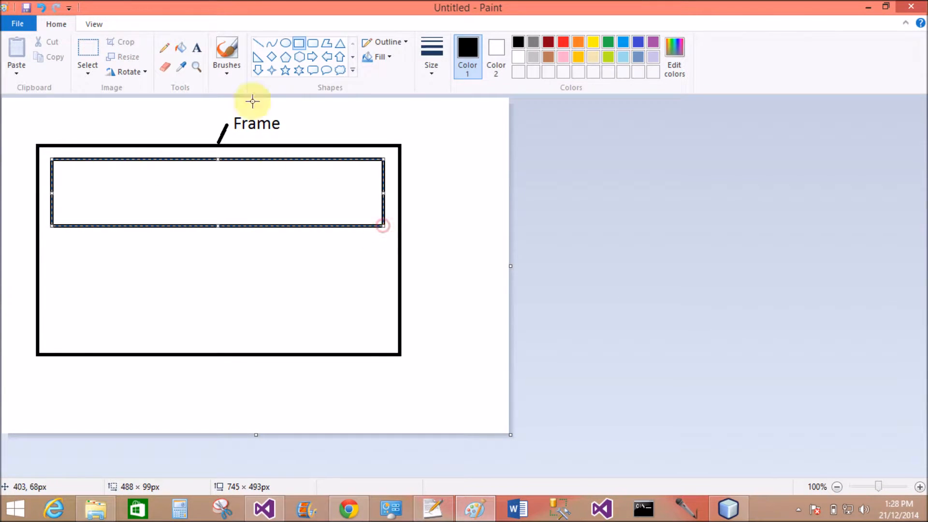
{"action": "left_click", "coordinate": [113, 242]}
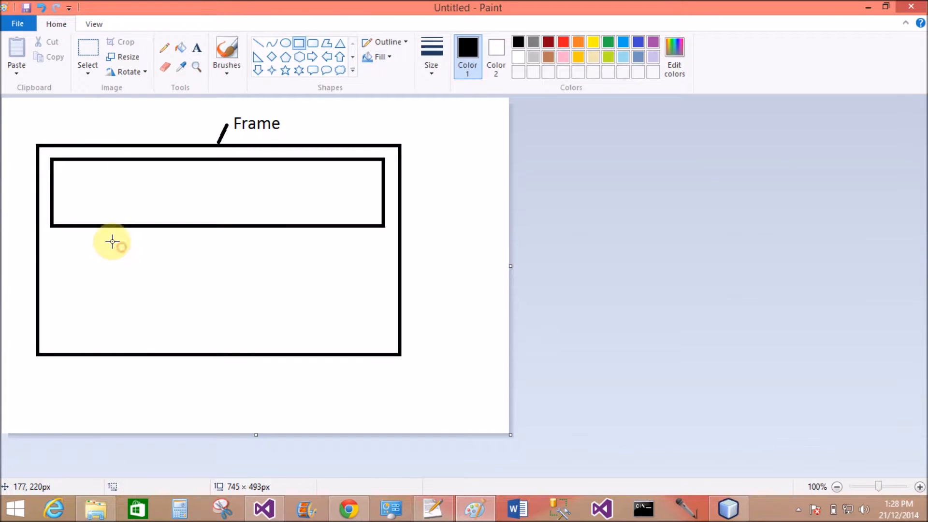
{"action": "left_click_drag", "start_coordinate": [52, 228], "coordinate": [85, 302]}
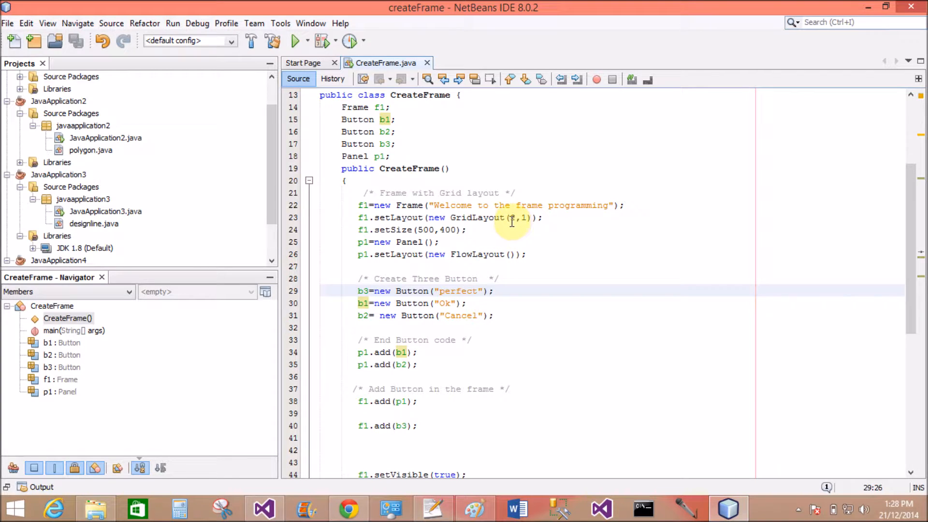
Return to the Paint sketch showing two stacked rows inside the frame
{"action": "left_click", "coordinate": [515, 218]}
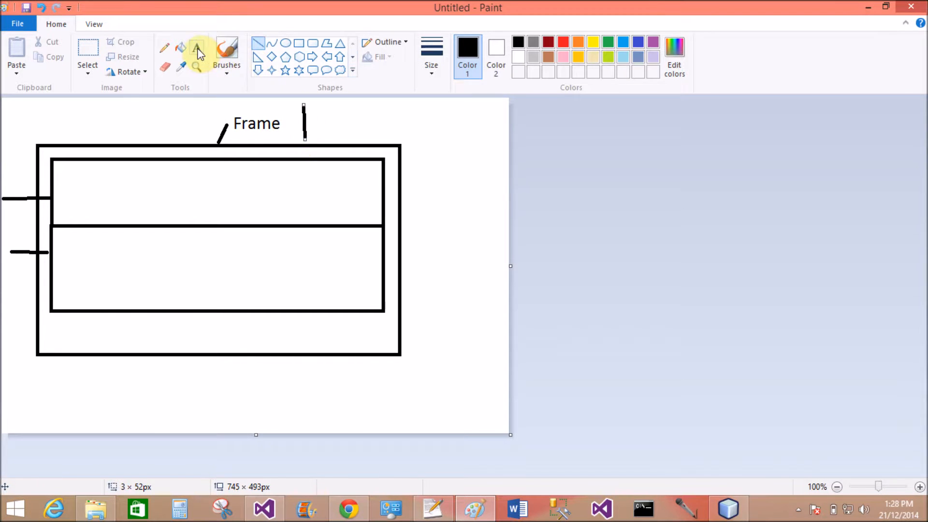
Write the note 'two row and one col' below the frame drawing
{"action": "left_click", "coordinate": [195, 47]}
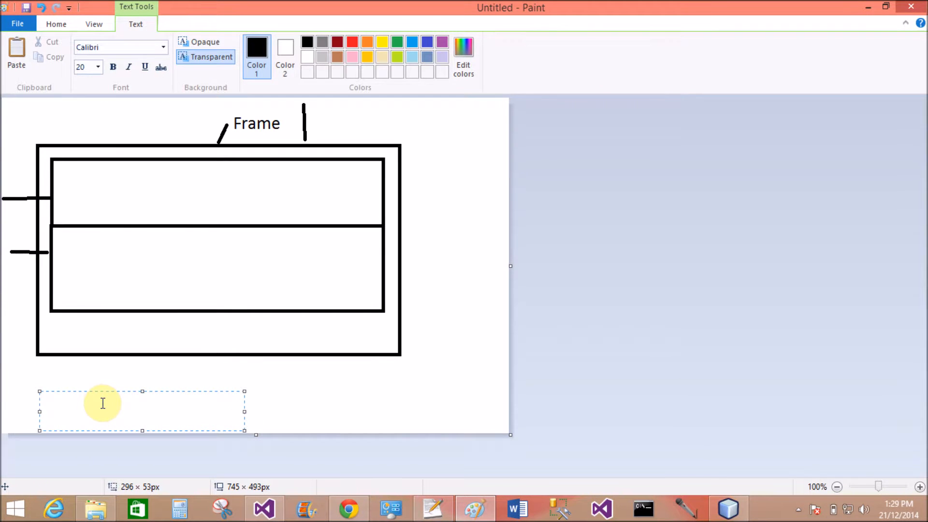
{"action": "type", "text": "two r"}
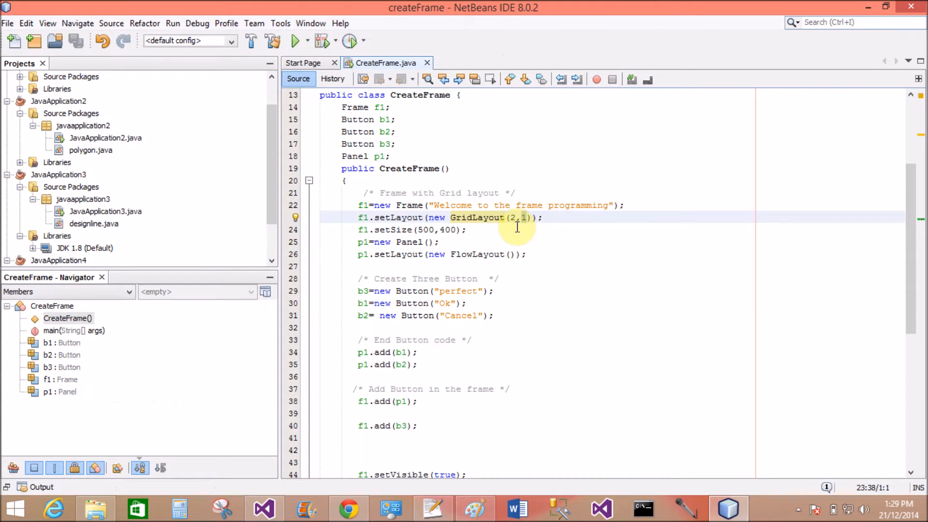
{"action": "mouse_move", "coordinate": [450, 254]}
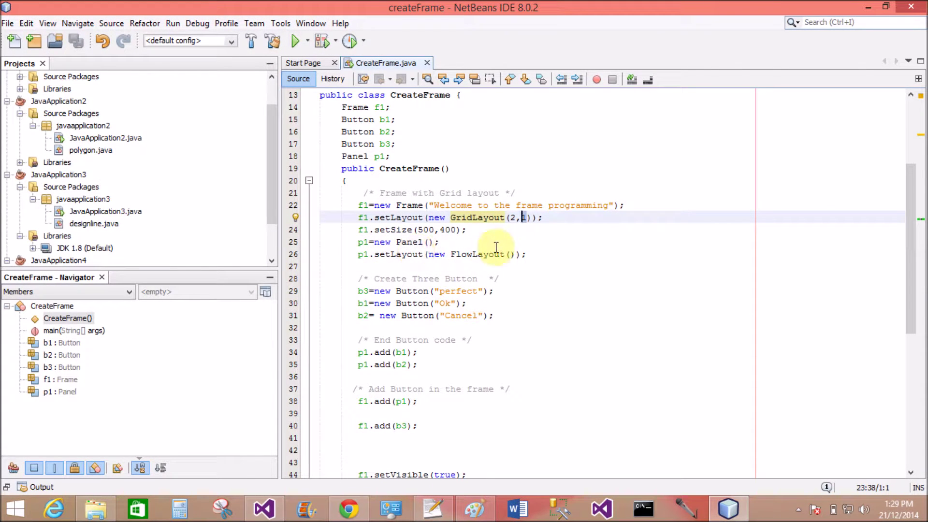
{"action": "mouse_move", "coordinate": [401, 364]}
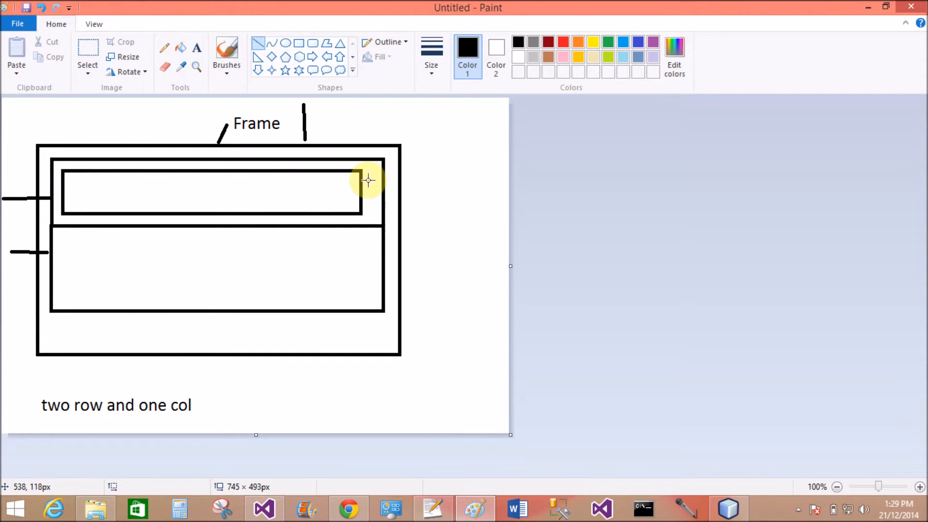
Draw a leader line from the top inner rectangle to a new 'Panel' label
{"action": "left_click_drag", "start_coordinate": [367, 180], "coordinate": [435, 135]}
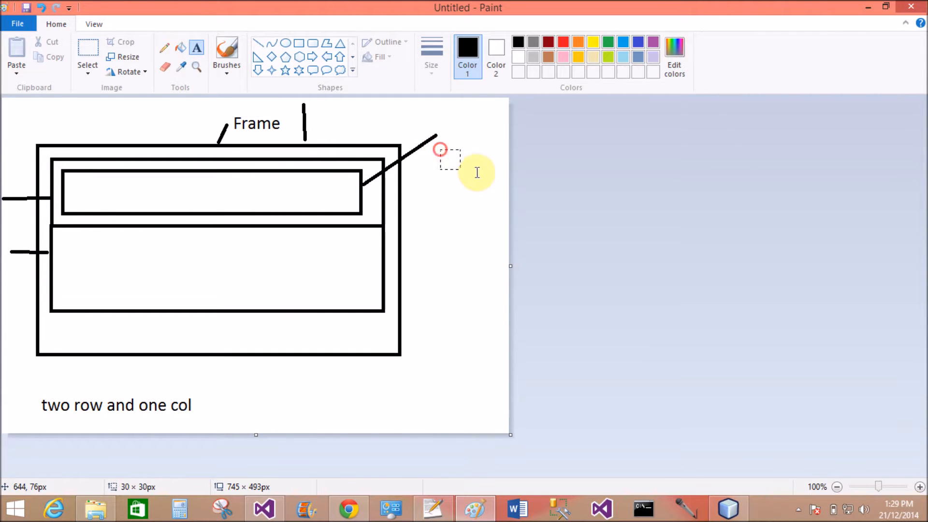
{"action": "type", "text": "P"}
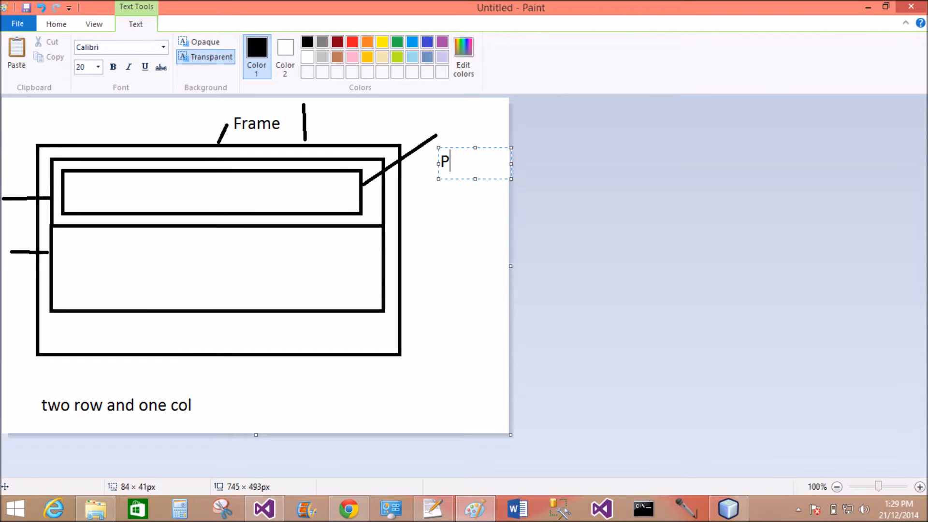
{"action": "type", "text": "anel"}
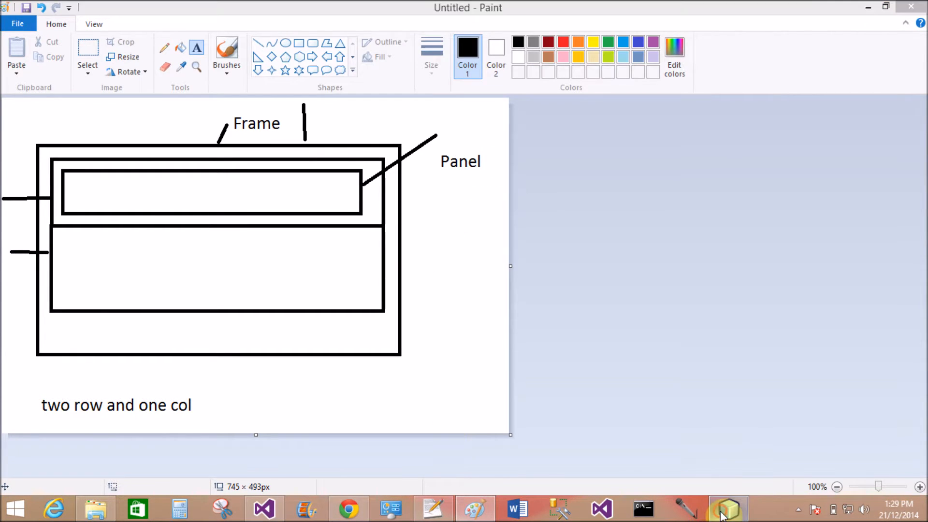
{"action": "left_click", "coordinate": [727, 507]}
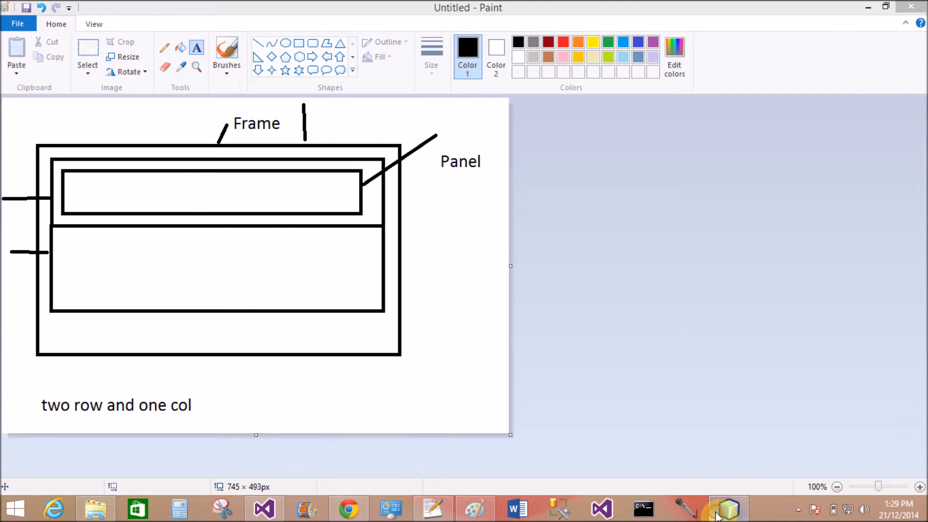
{"action": "left_click", "coordinate": [727, 508]}
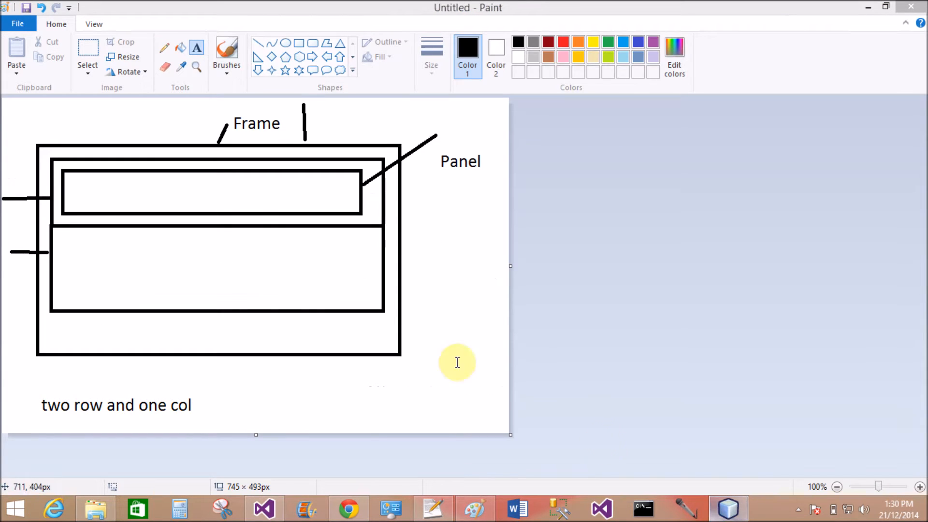
{"action": "mouse_move", "coordinate": [311, 53]}
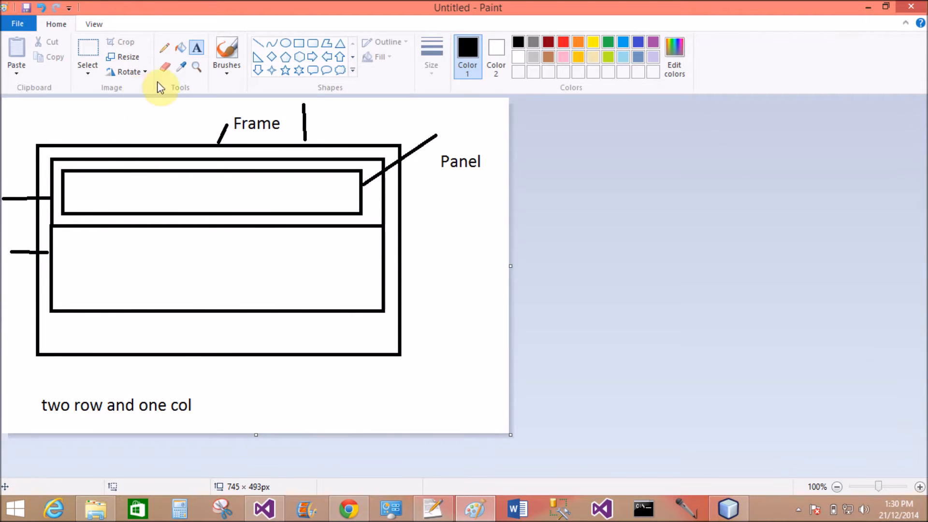
Label the top rectangle 'OK button' and 'cancel button', then return to NetBeans
{"action": "left_click_drag", "start_coordinate": [106, 180], "coordinate": [134, 193]}
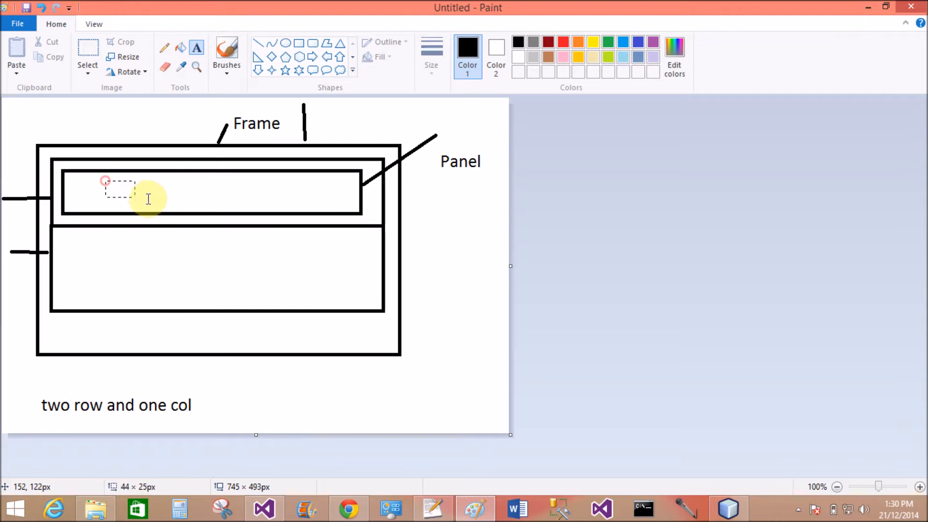
{"action": "type", "text": "OK"}
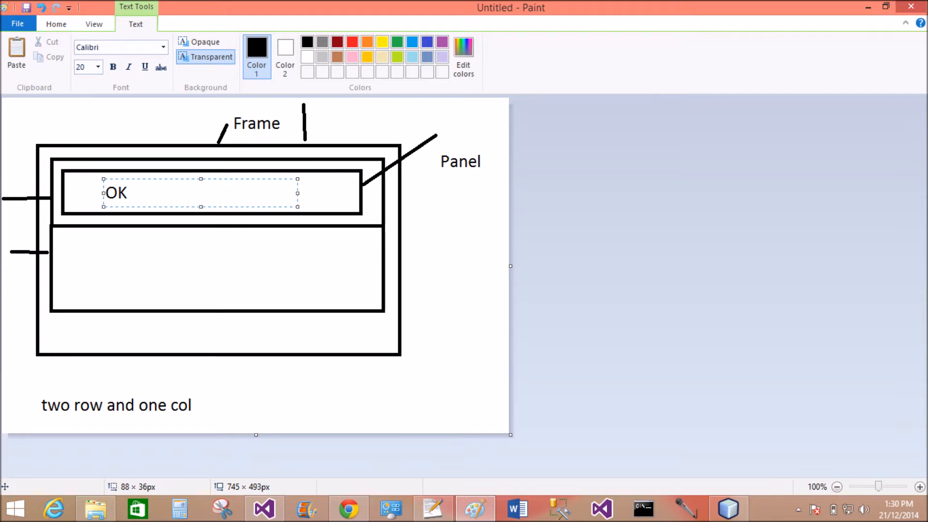
{"action": "type", "text": "button"}
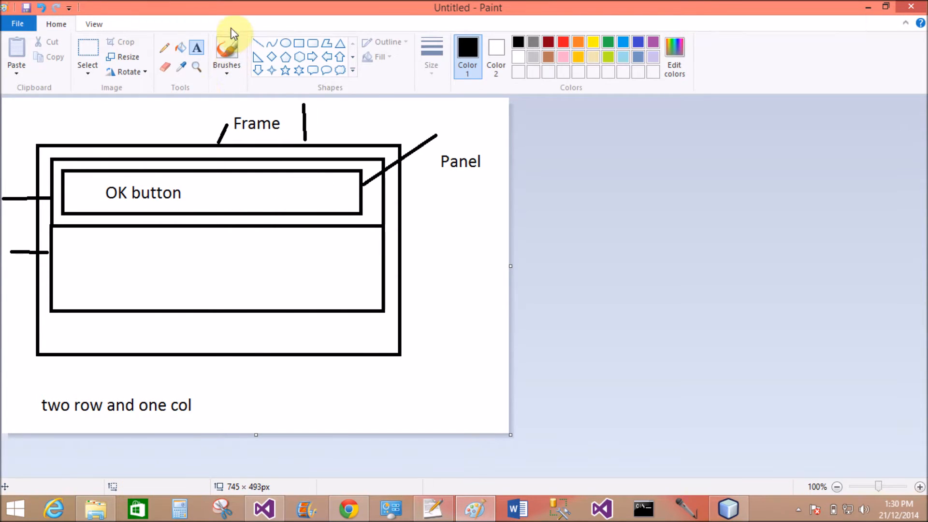
{"action": "left_click_drag", "start_coordinate": [191, 181], "coordinate": [277, 204]}
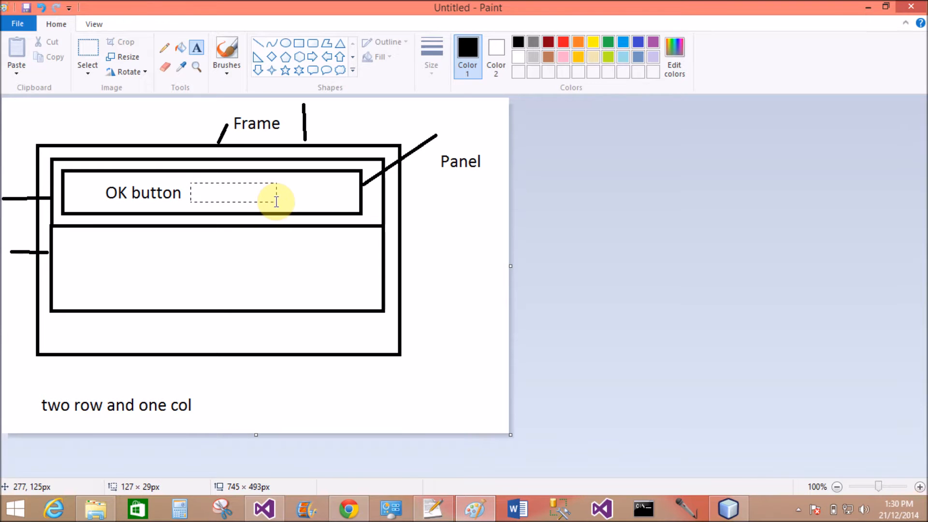
{"action": "type", "text": "cancel button"}
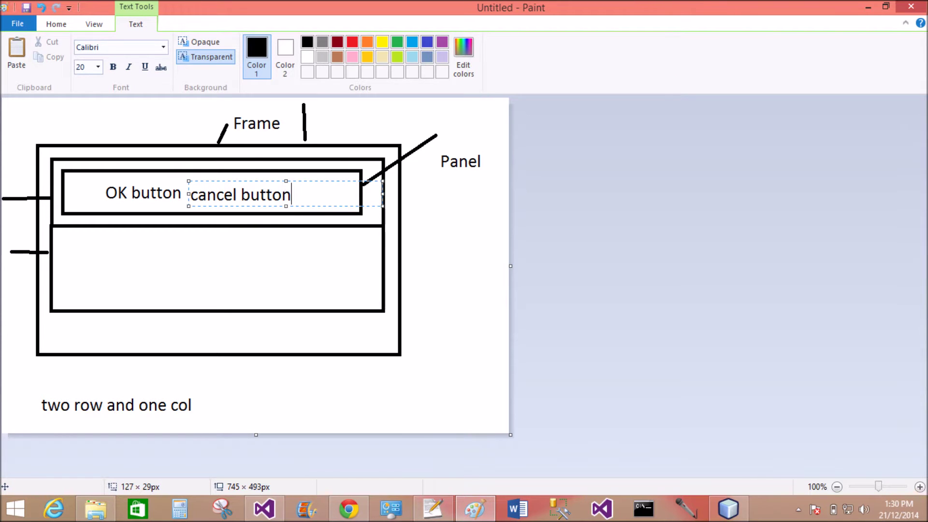
{"action": "left_click", "coordinate": [147, 193]}
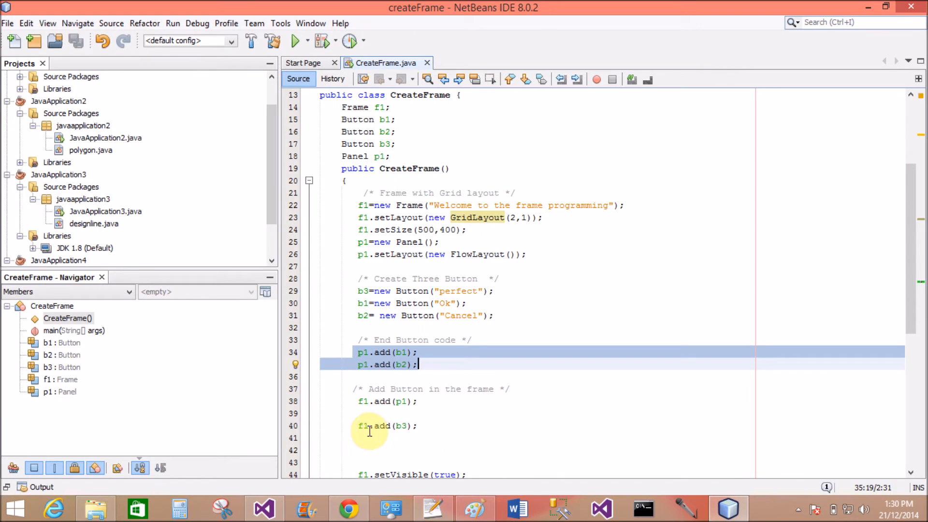
Select line 40, f1.add(b3), then switch back to the Paint diagram
{"action": "left_click", "coordinate": [406, 411]}
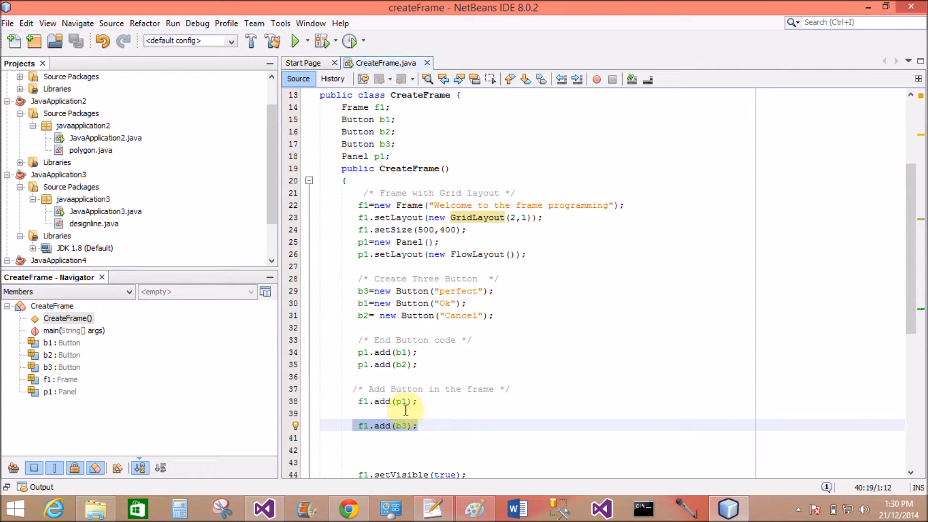
{"action": "mouse_move", "coordinate": [399, 304]}
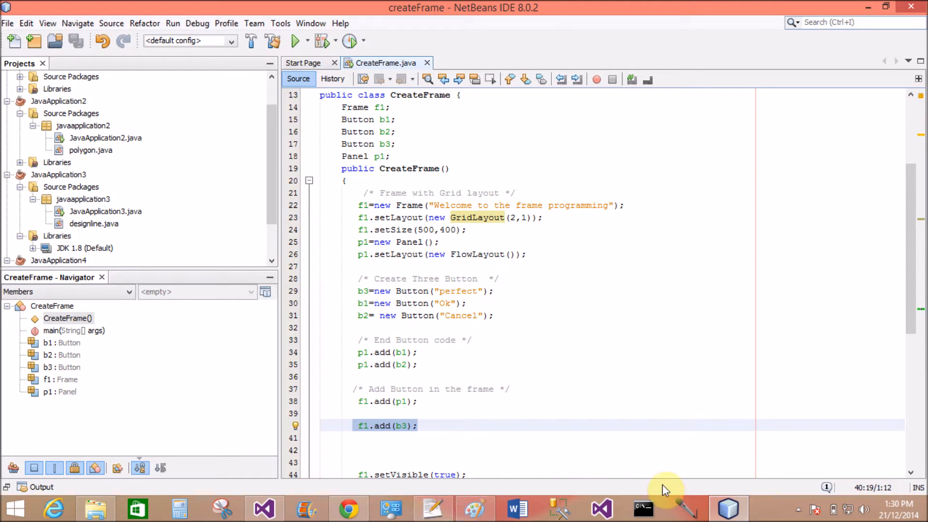
{"action": "left_click", "coordinate": [475, 506]}
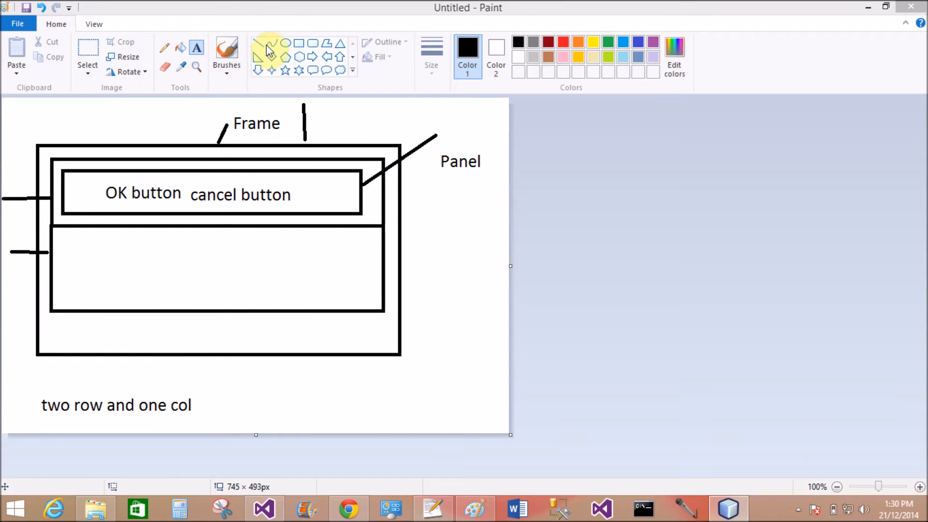
{"action": "mouse_move", "coordinate": [143, 257]}
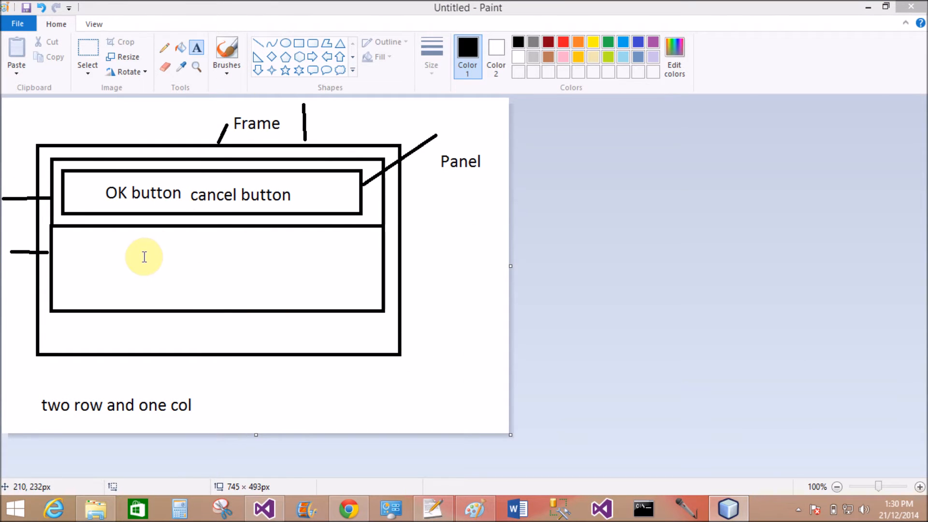
Place a 'perfect button' text label inside the lower row rectangle
{"action": "left_click_drag", "start_coordinate": [124, 258], "coordinate": [272, 284]}
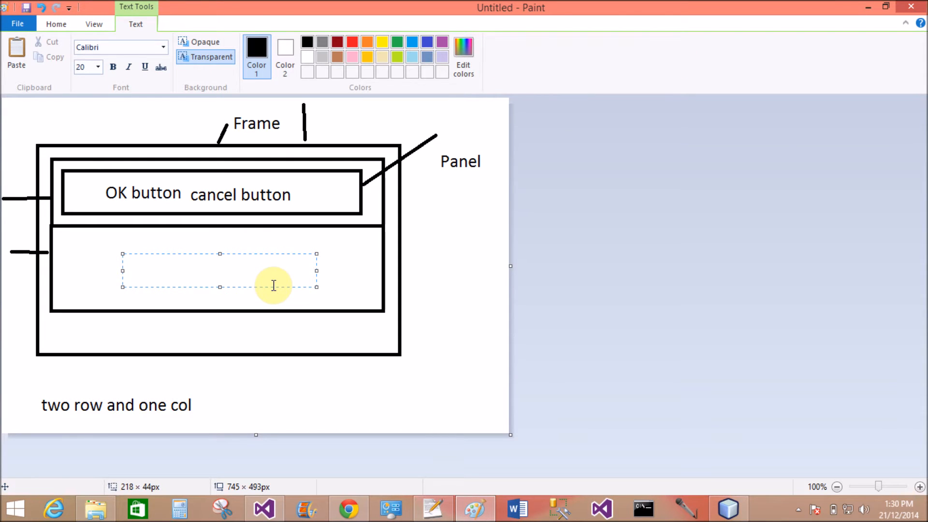
{"action": "type", "text": "perfect"}
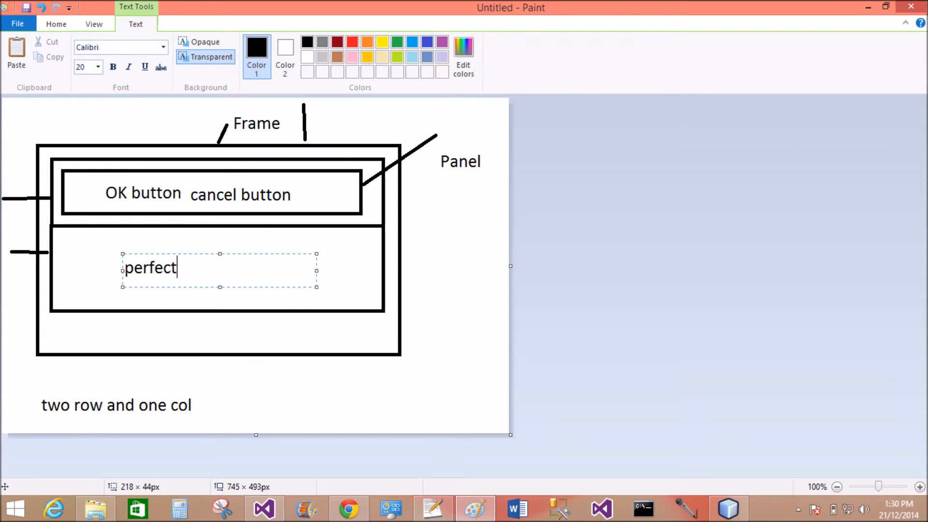
{"action": "type", "text": "button"}
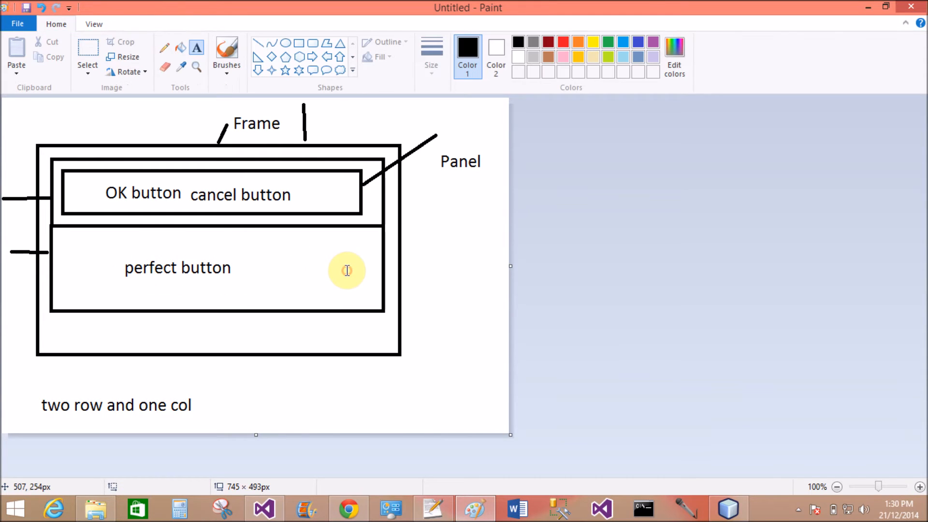
{"action": "mouse_move", "coordinate": [351, 244]}
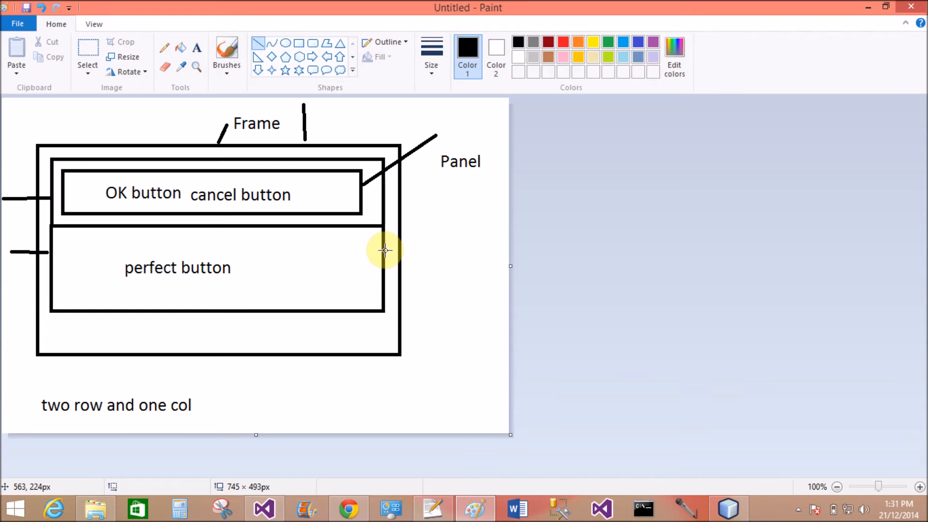
Draw a leader line from the lower box's right edge to a 'gridlayout' label
{"action": "left_click_drag", "start_coordinate": [390, 248], "coordinate": [447, 249]}
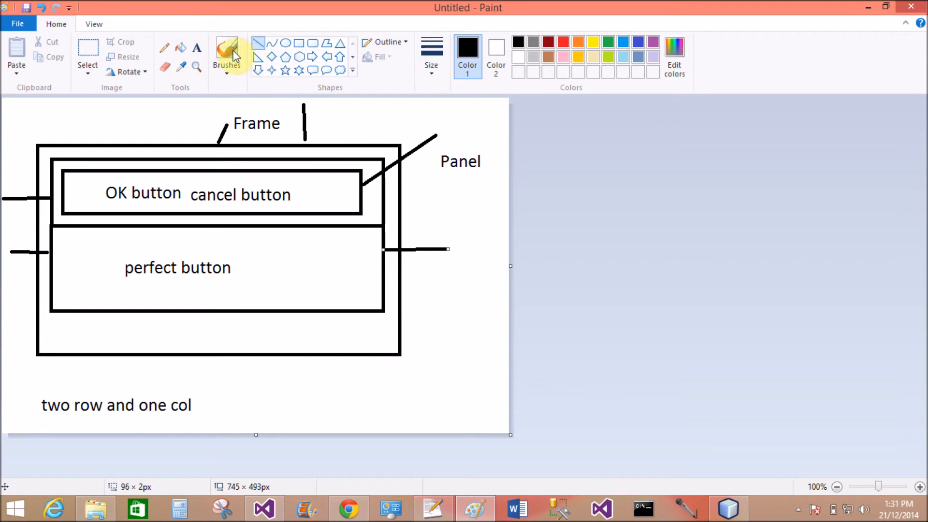
{"action": "left_click", "coordinate": [195, 47]}
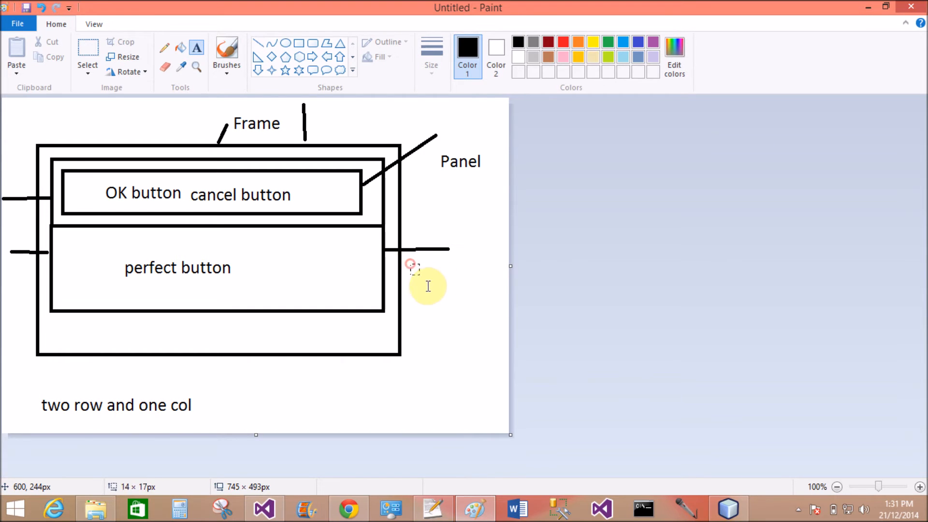
{"action": "left_click", "coordinate": [413, 264]}
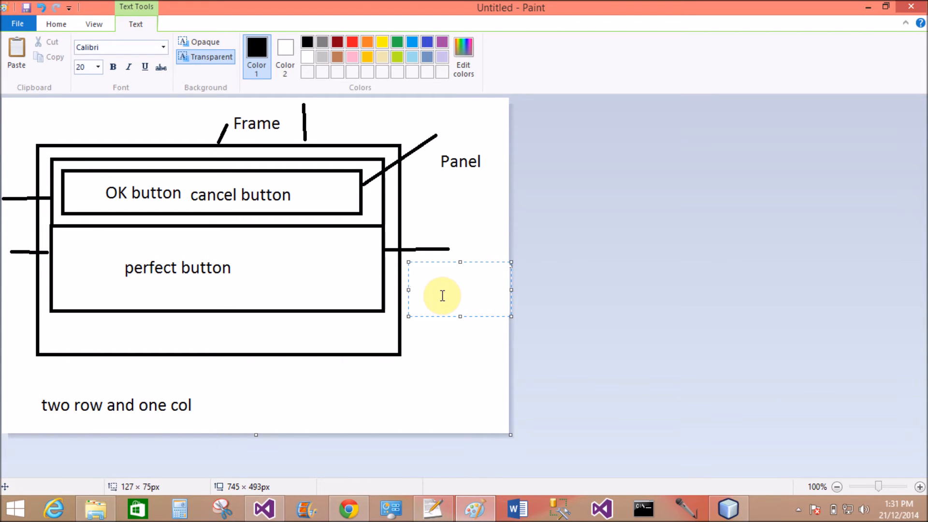
{"action": "type", "text": "grid"}
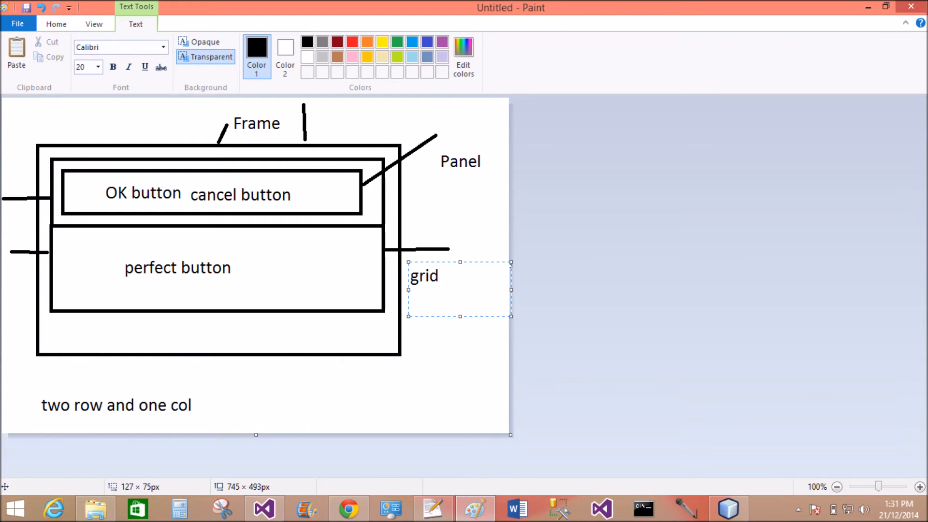
{"action": "type", "text": "layout"}
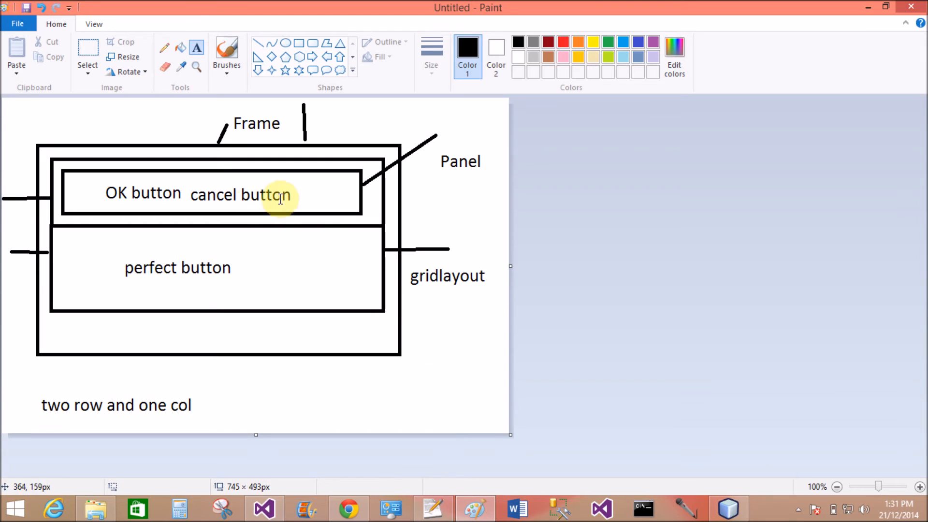
{"action": "mouse_move", "coordinate": [450, 167]}
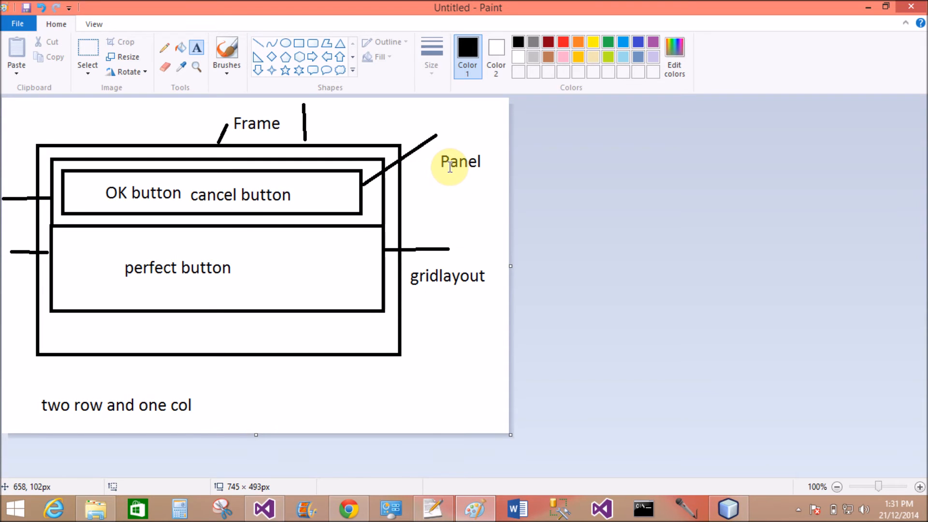